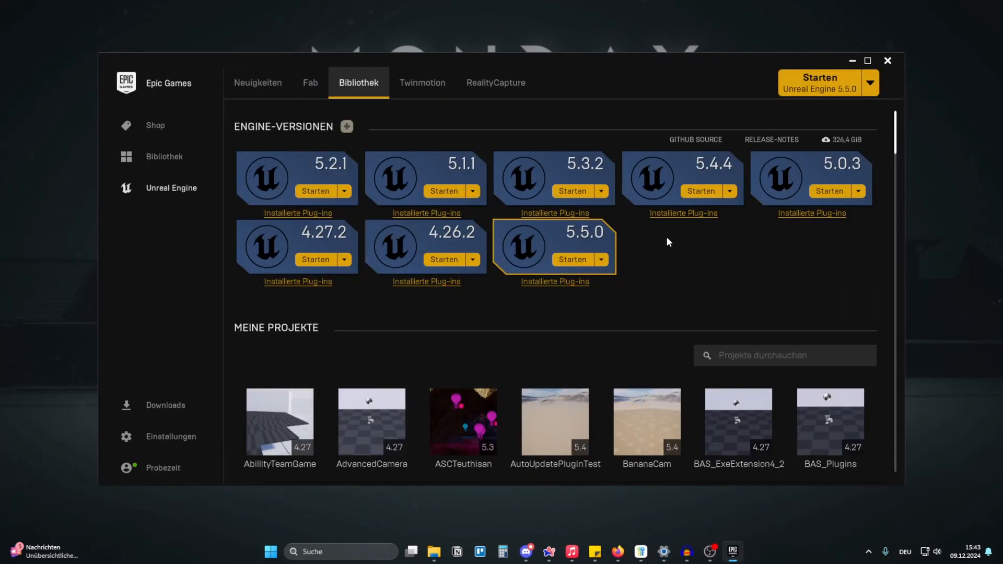
{"action": "mouse_move", "coordinate": [683, 151]}
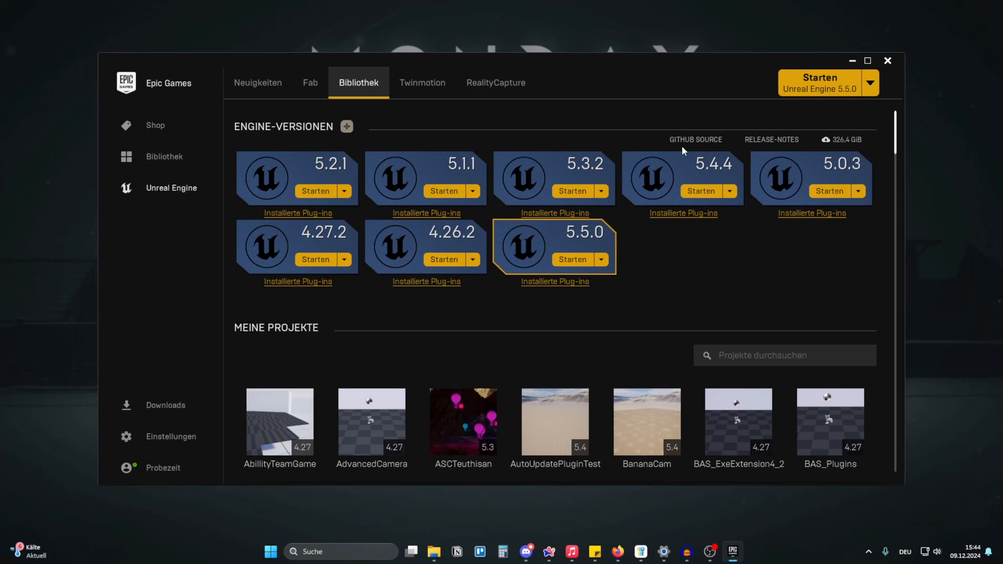
{"action": "mouse_move", "coordinate": [652, 125]}
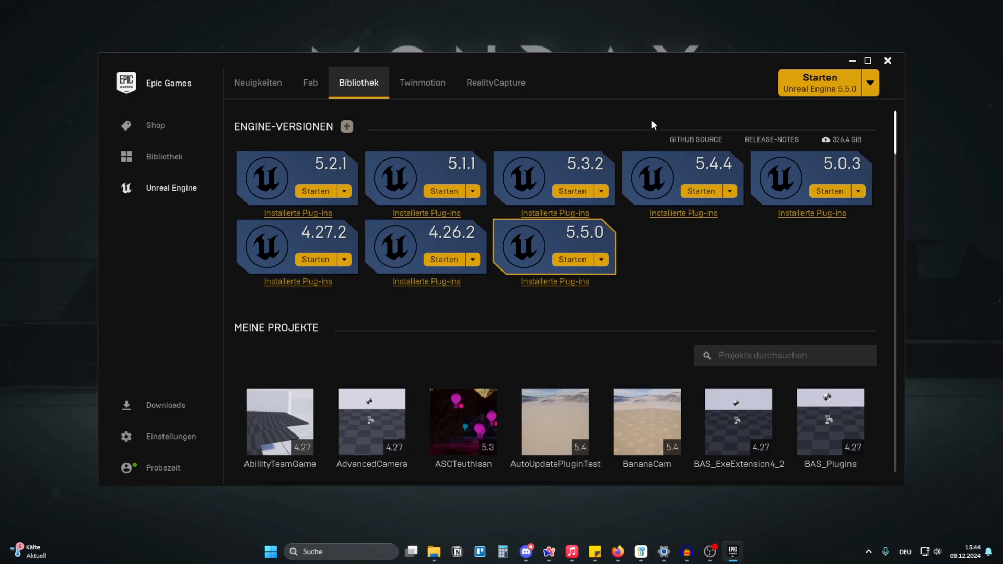
{"action": "mouse_move", "coordinate": [653, 279]}
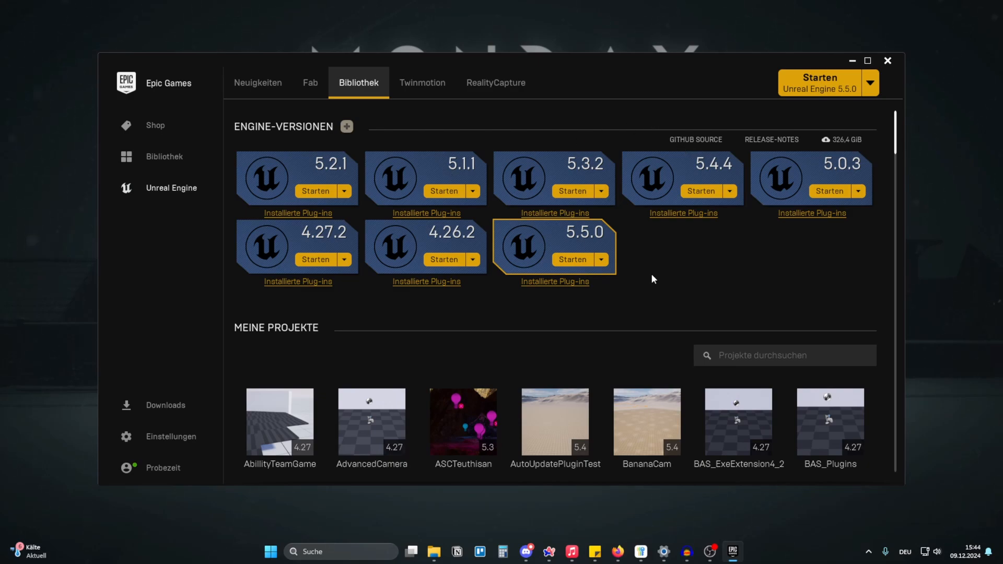
{"action": "mouse_move", "coordinate": [934, 121]}
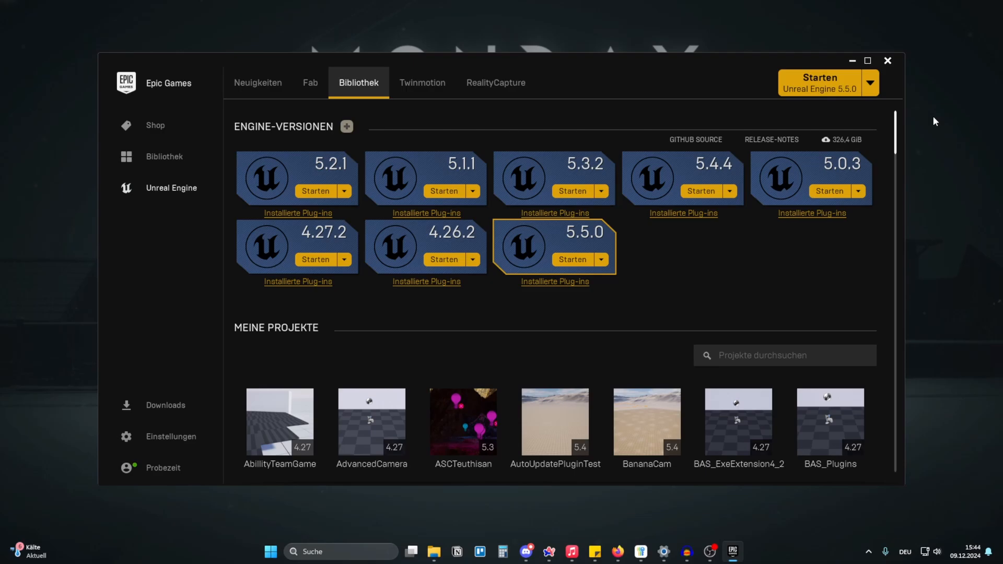
{"action": "mouse_move", "coordinate": [566, 56]}
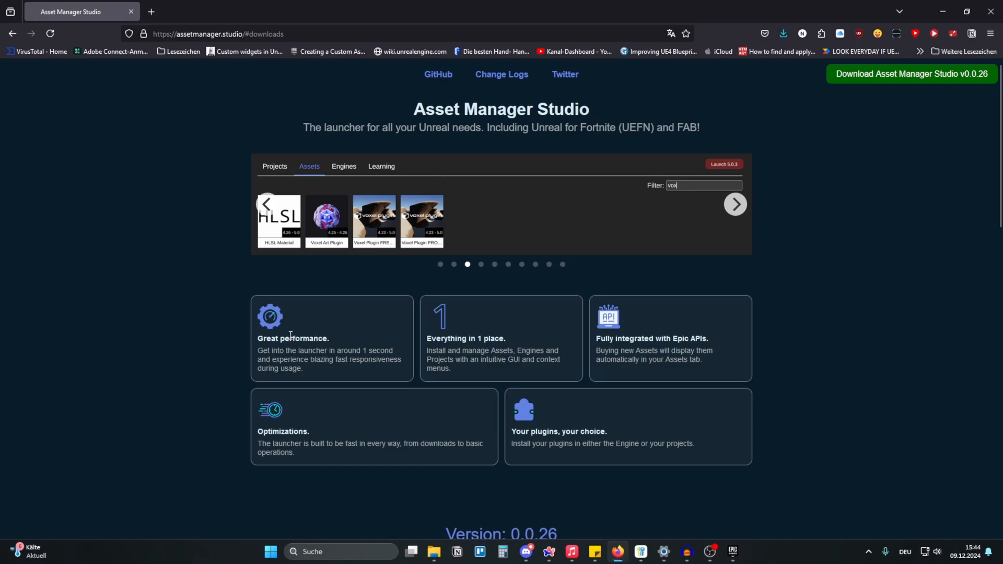
{"action": "mouse_move", "coordinate": [325, 322]}
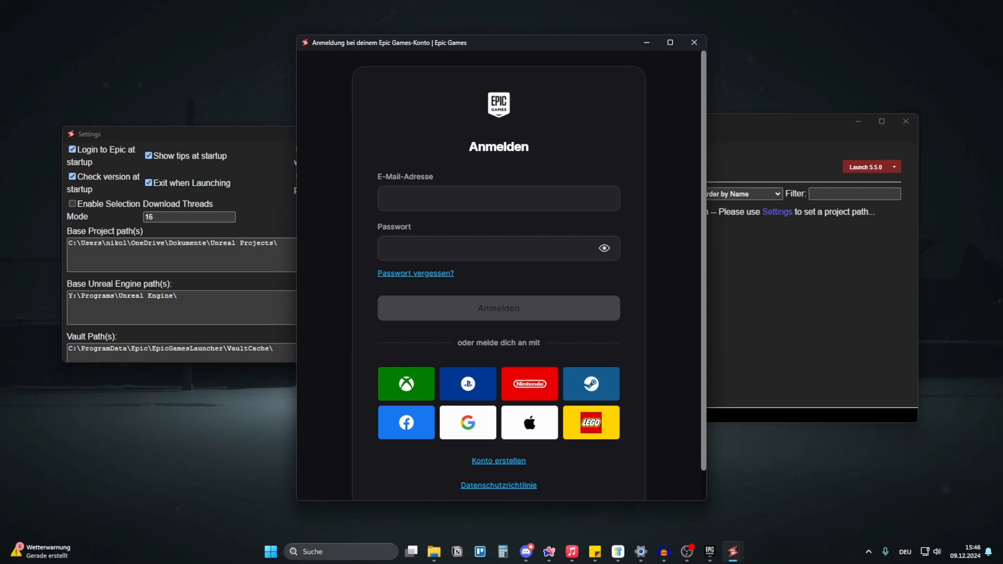
{"action": "mouse_move", "coordinate": [788, 484]}
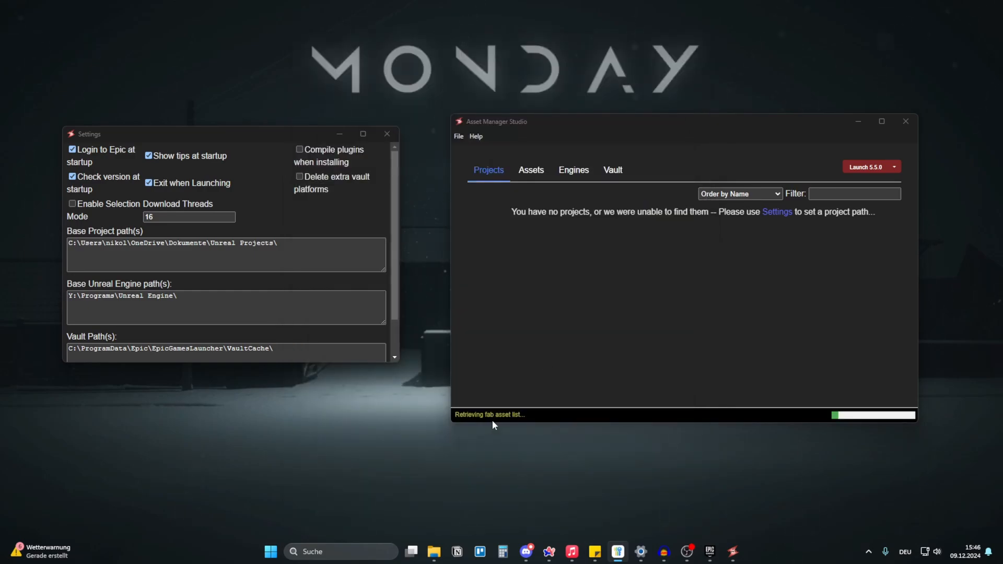
{"action": "mouse_move", "coordinate": [799, 186]}
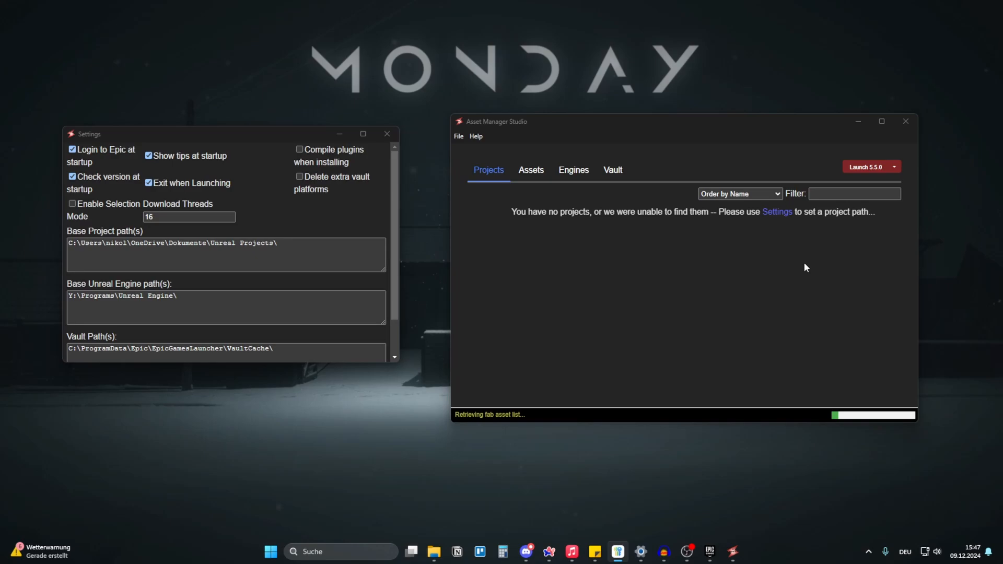
{"action": "mouse_move", "coordinate": [488, 205]}
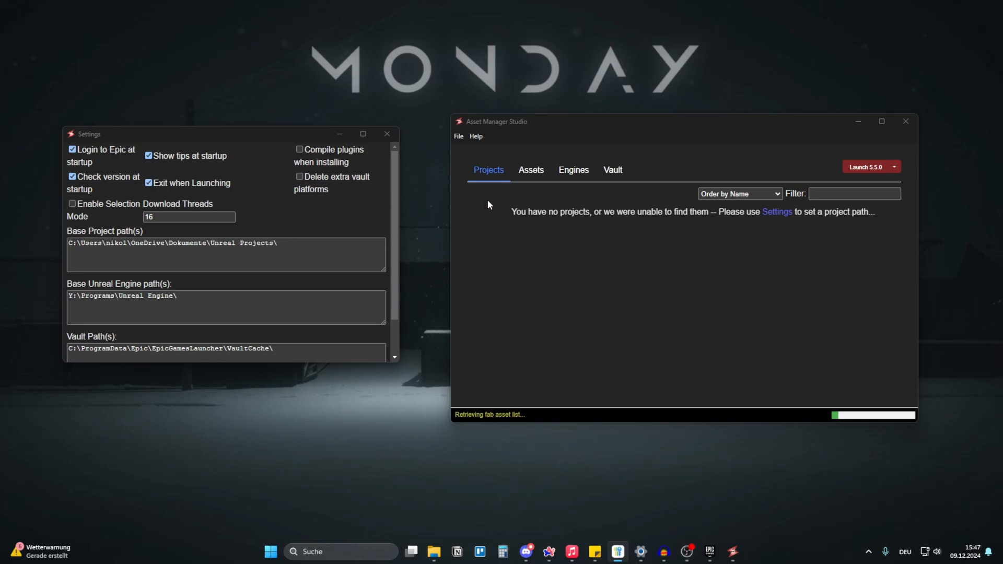
Check the Base Unreal Engine path setting after signing in to Epic.
{"action": "left_click", "coordinate": [181, 307]}
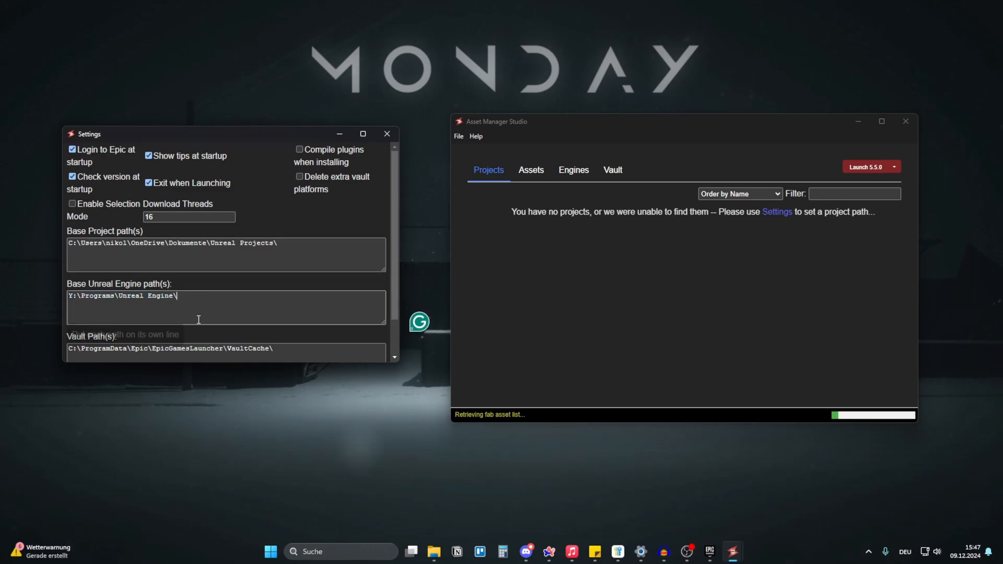
{"action": "mouse_move", "coordinate": [198, 320]}
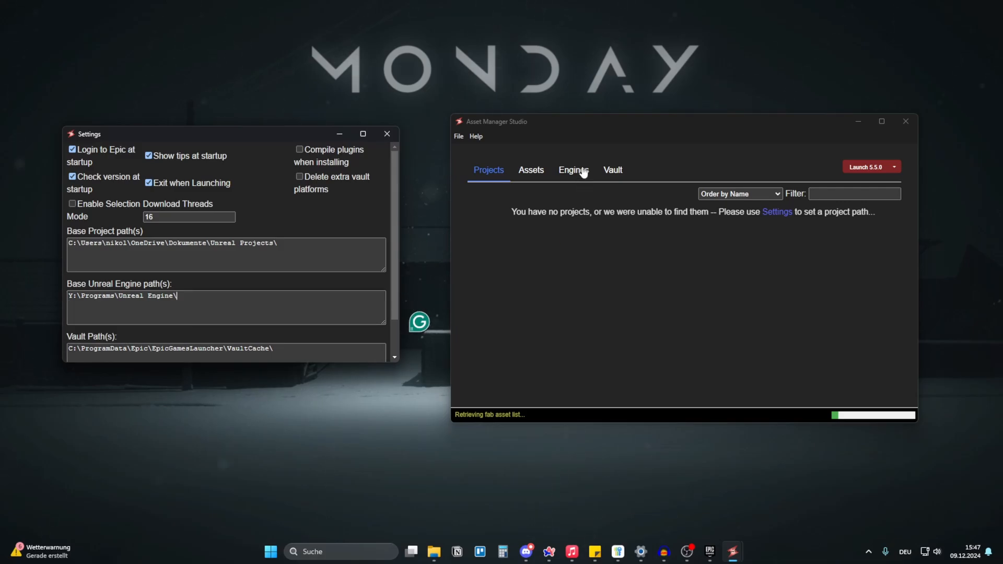
Show the installed engine versions and view the details of engine 5.5.0.
{"action": "left_click", "coordinate": [573, 169]}
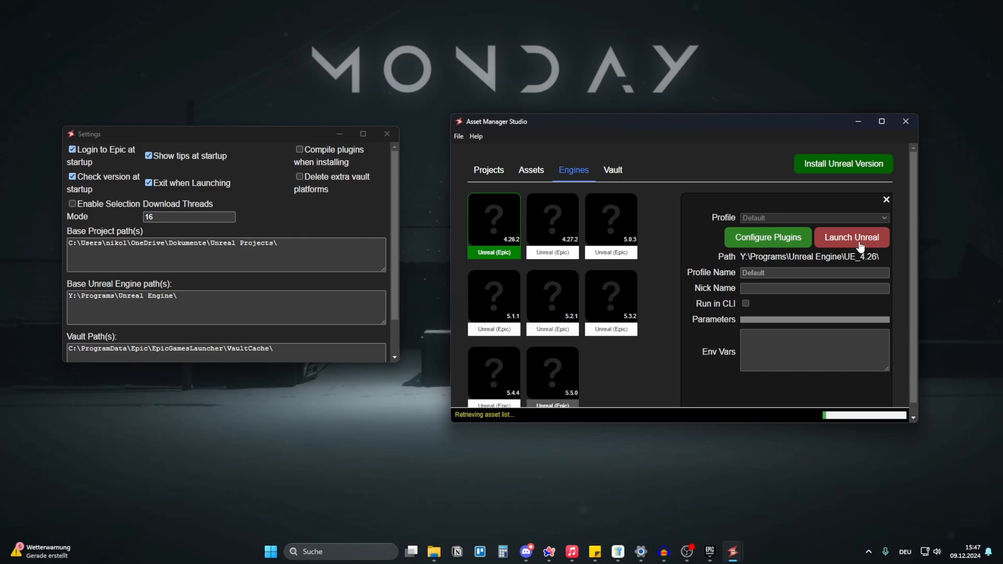
{"action": "mouse_move", "coordinate": [742, 229]}
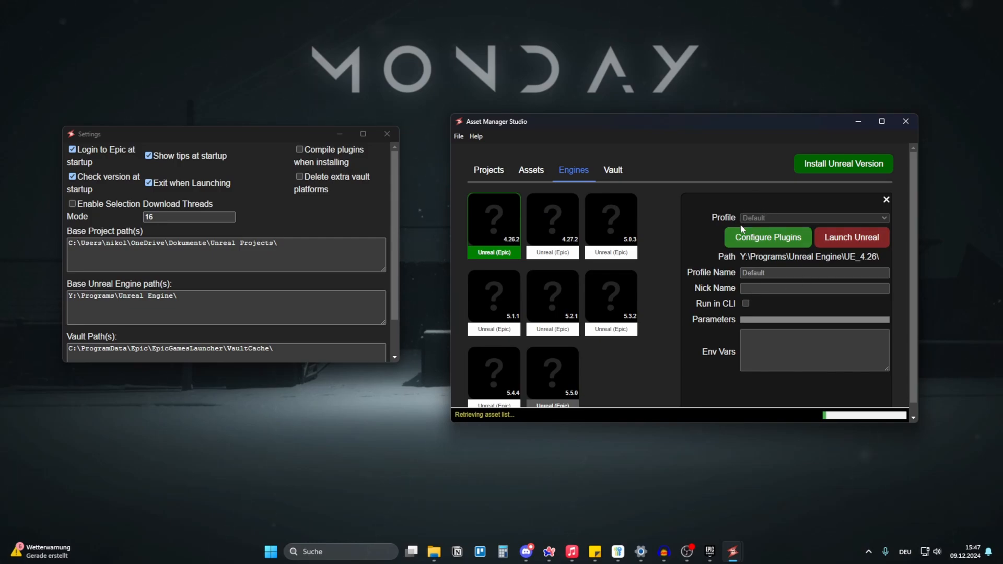
{"action": "left_click", "coordinate": [886, 198]}
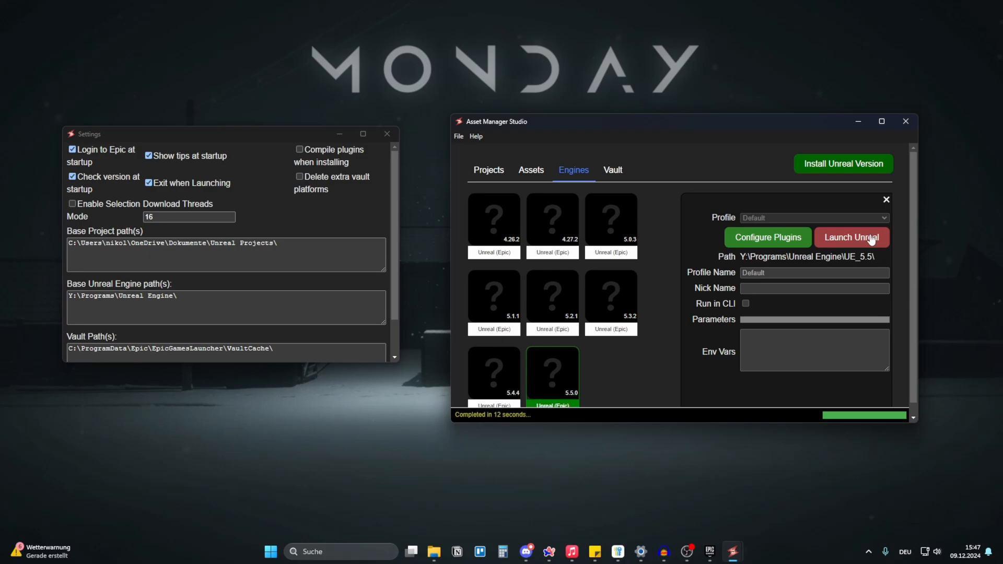
{"action": "left_click", "coordinate": [886, 199]}
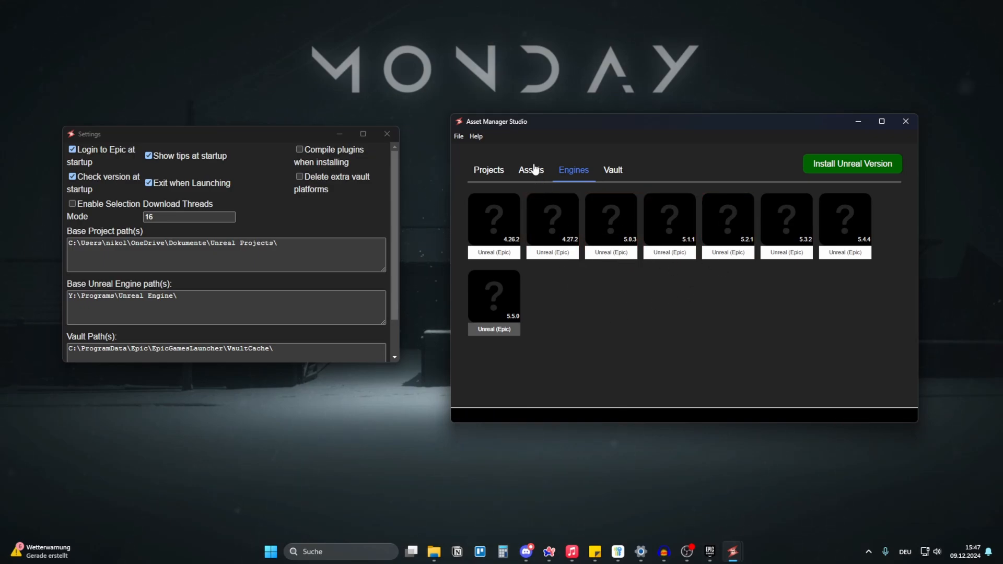
Browse Assets and Engines, then land on the Vault of downloaded assets (70.74 GB).
{"action": "left_click", "coordinate": [518, 170]}
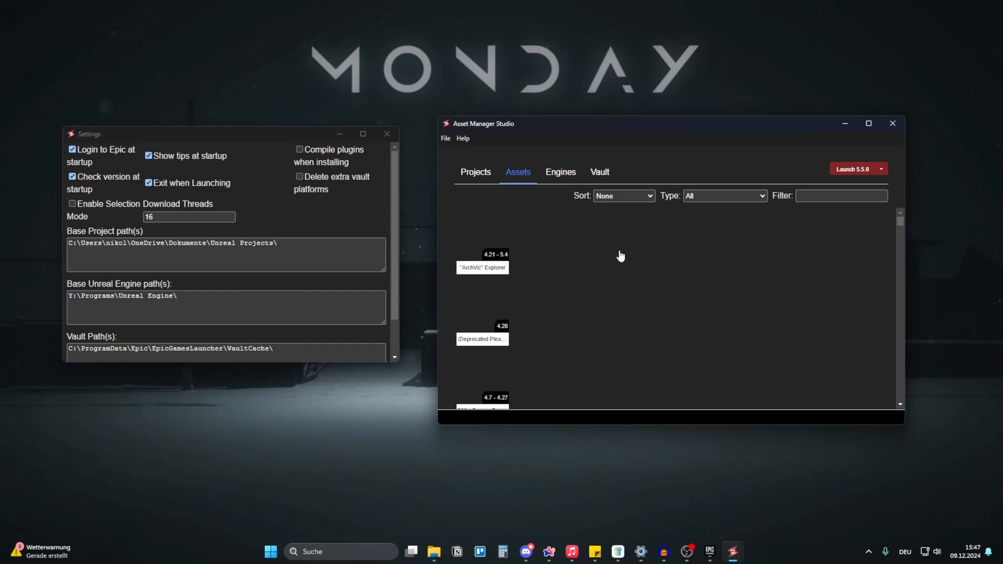
{"action": "mouse_move", "coordinate": [477, 359]}
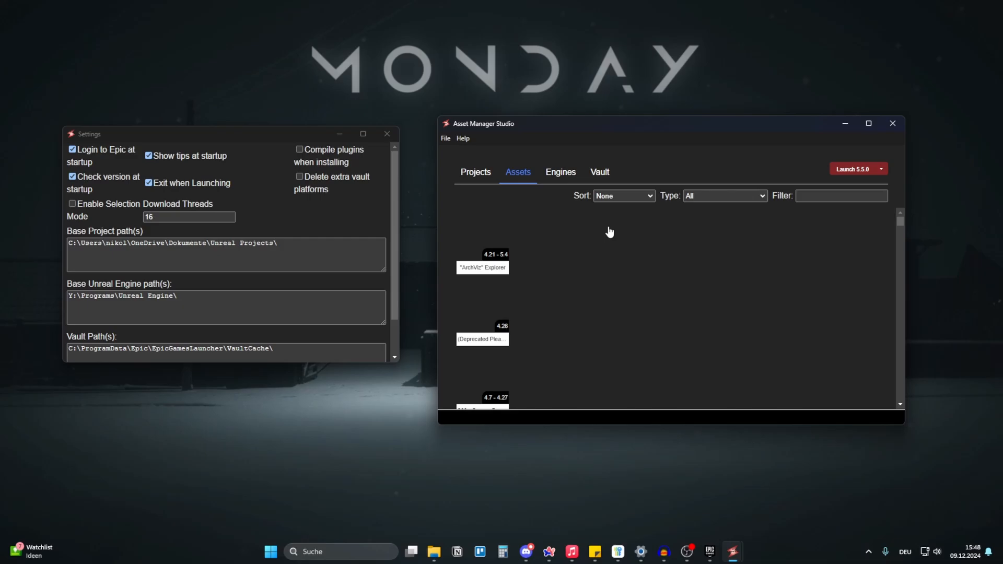
{"action": "left_click", "coordinate": [551, 173]}
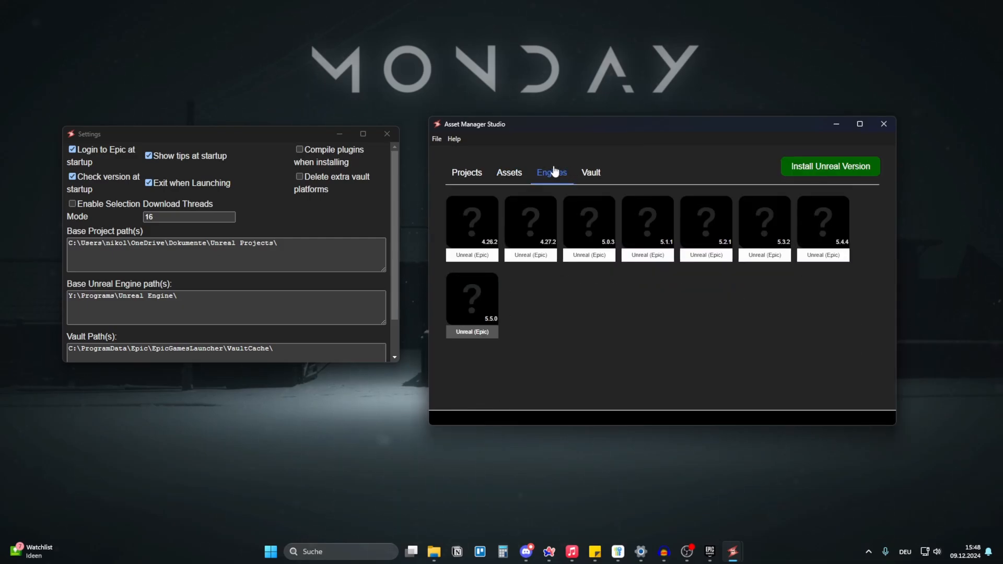
{"action": "mouse_move", "coordinate": [572, 171]}
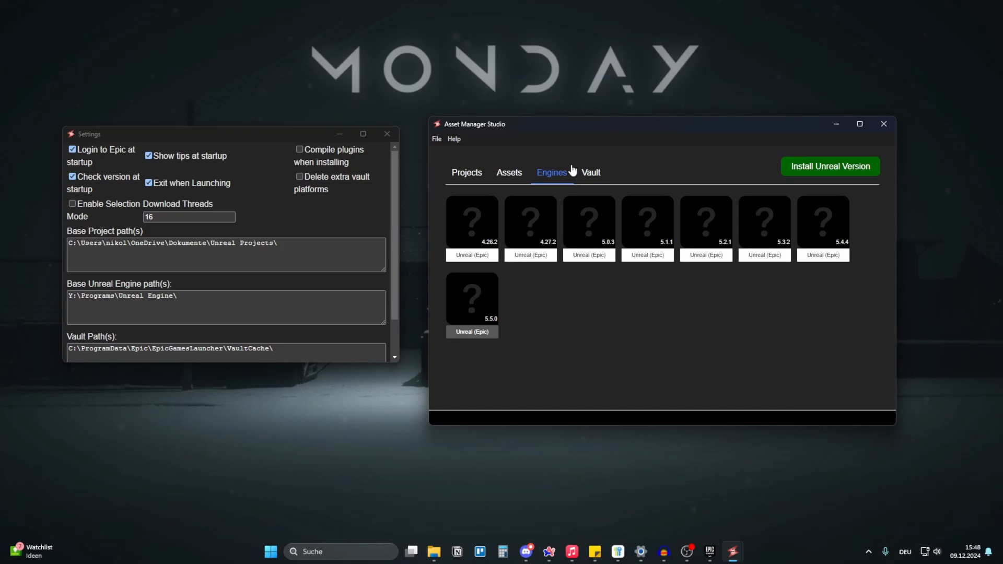
{"action": "left_click", "coordinate": [590, 172]}
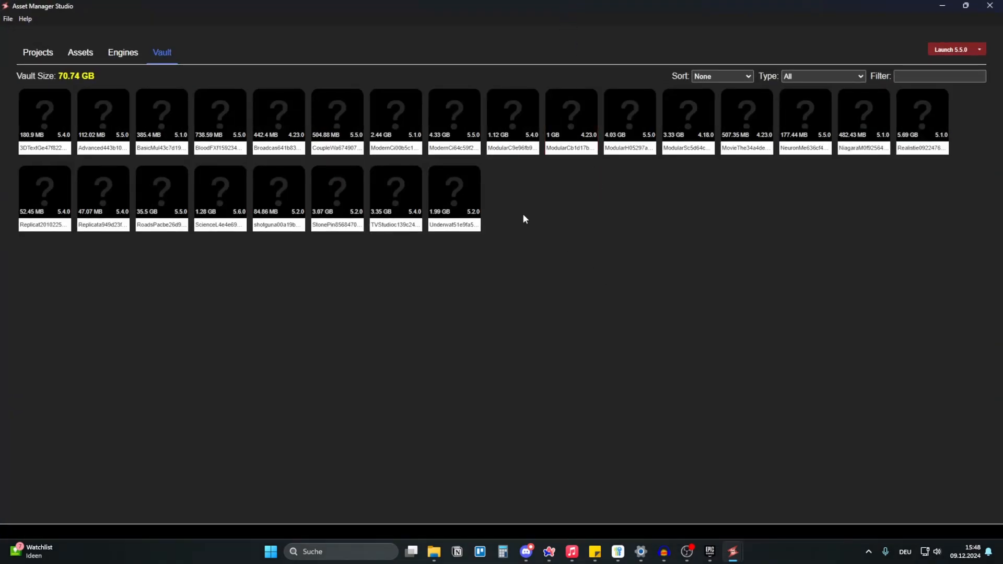
View the details of the 3DTextGe47f822ece53fV1 vault asset, including version, size and location.
{"action": "left_click", "coordinate": [44, 114]}
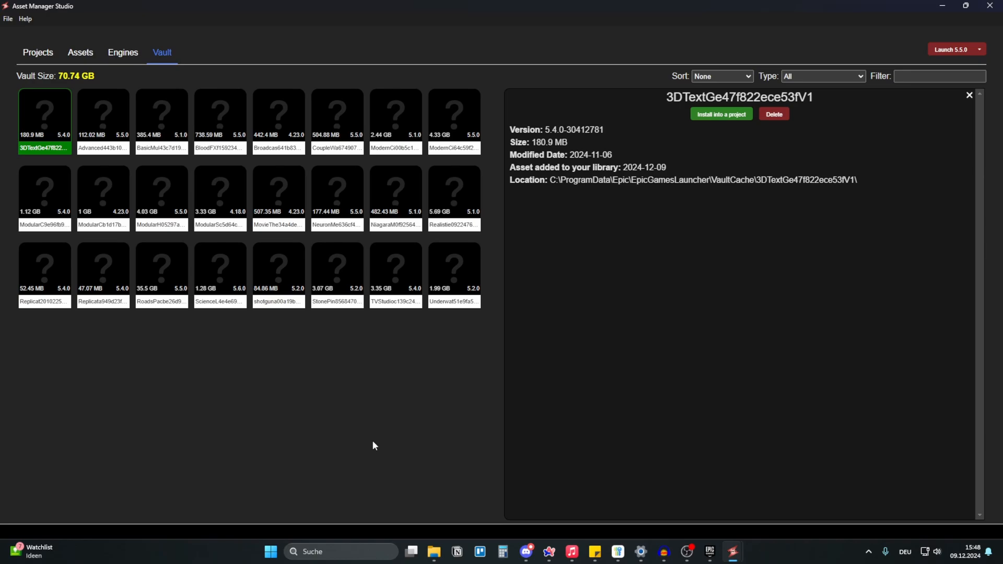
{"action": "mouse_move", "coordinate": [450, 149]}
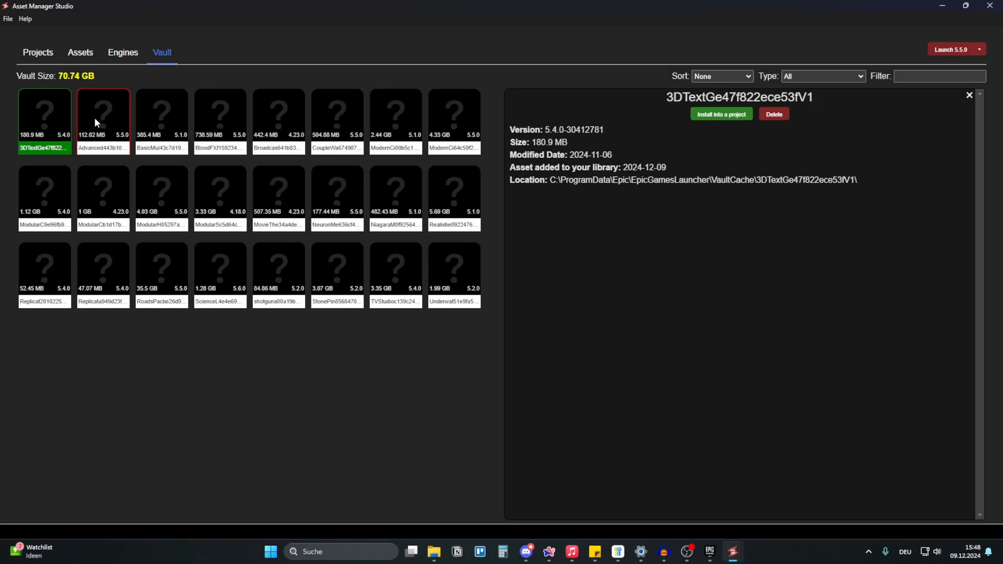
{"action": "left_click", "coordinate": [220, 115]}
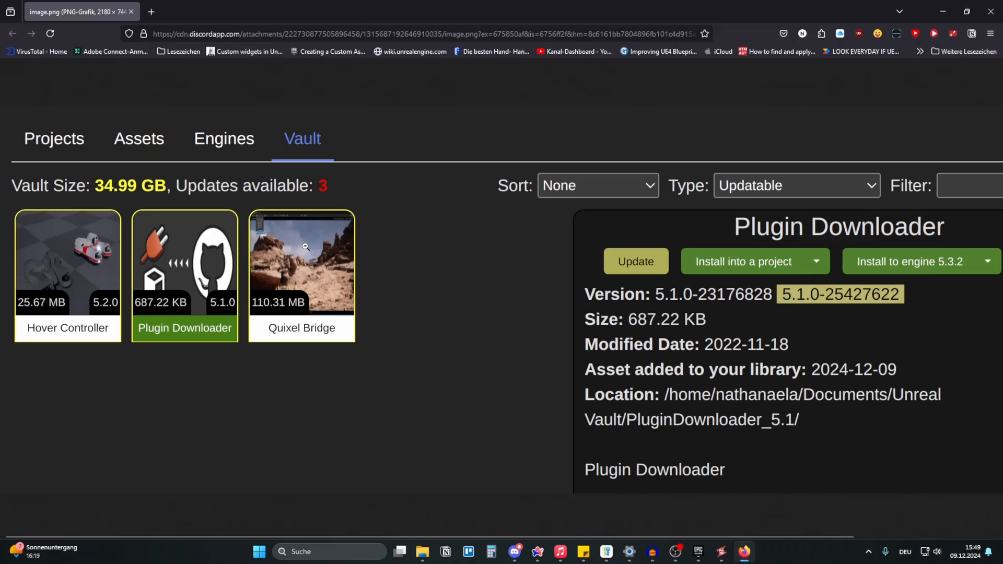
{"action": "mouse_move", "coordinate": [271, 195]}
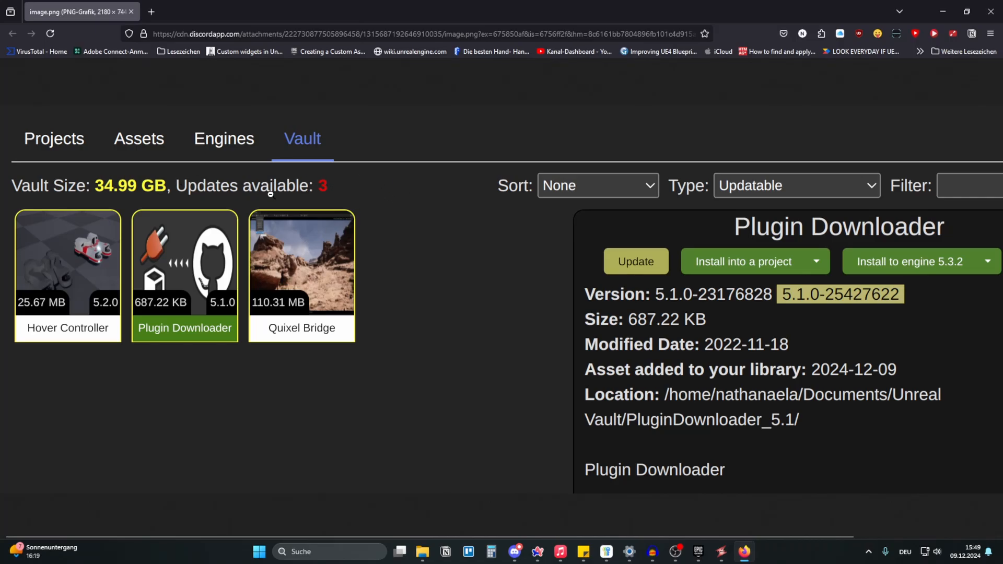
{"action": "mouse_move", "coordinate": [243, 224]}
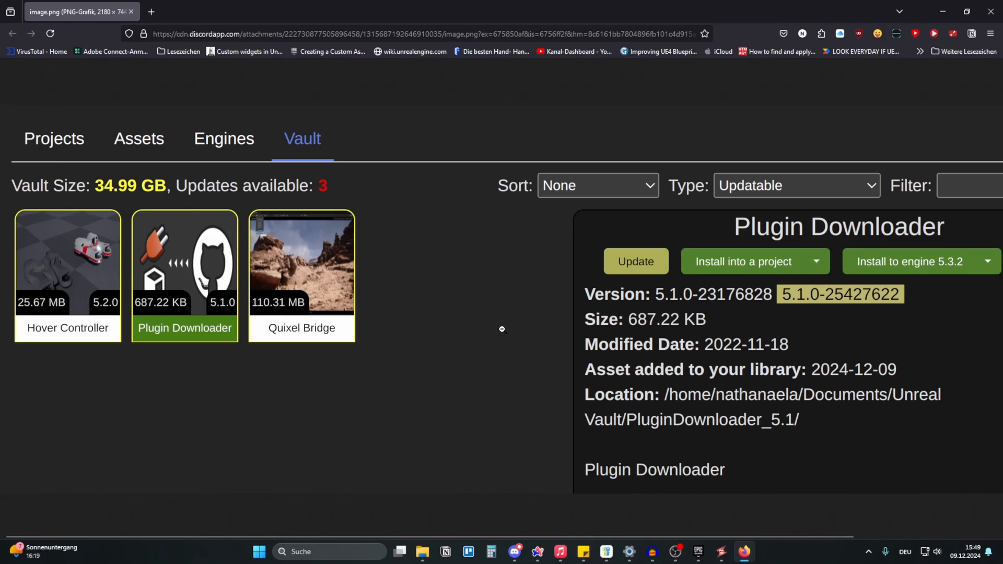
{"action": "mouse_move", "coordinate": [571, 280]}
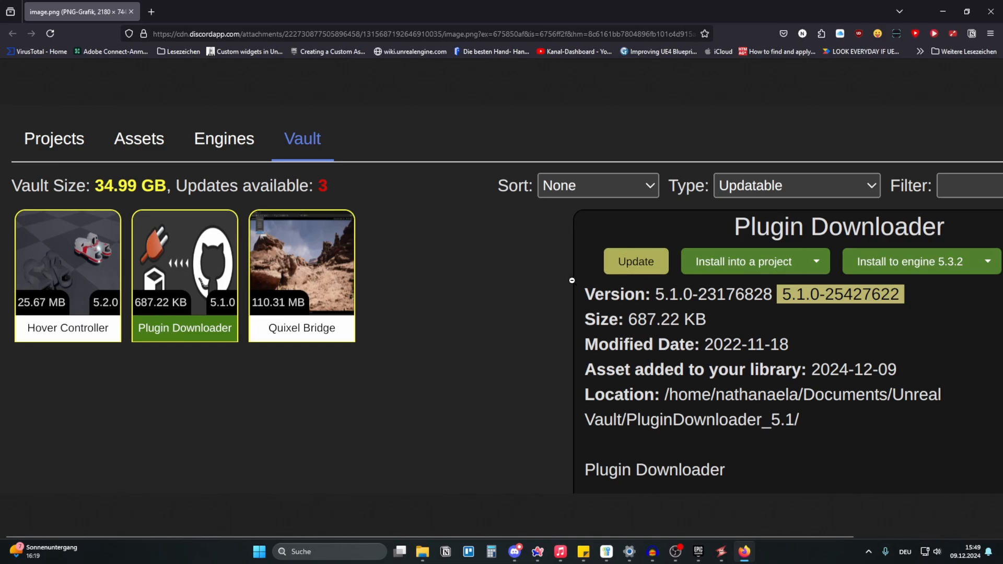
{"action": "mouse_move", "coordinate": [925, 108]}
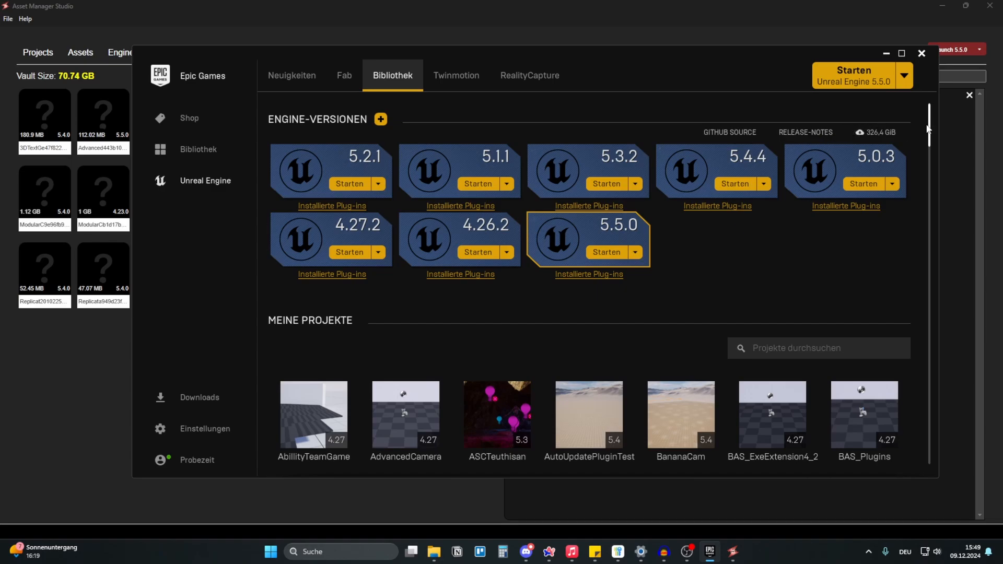
Leave the Megascans listing in Epic Games Launcher and return to Asset Manager Studio's Vault.
{"action": "scroll", "scroll_direction": "down", "scroll_amount": 3}
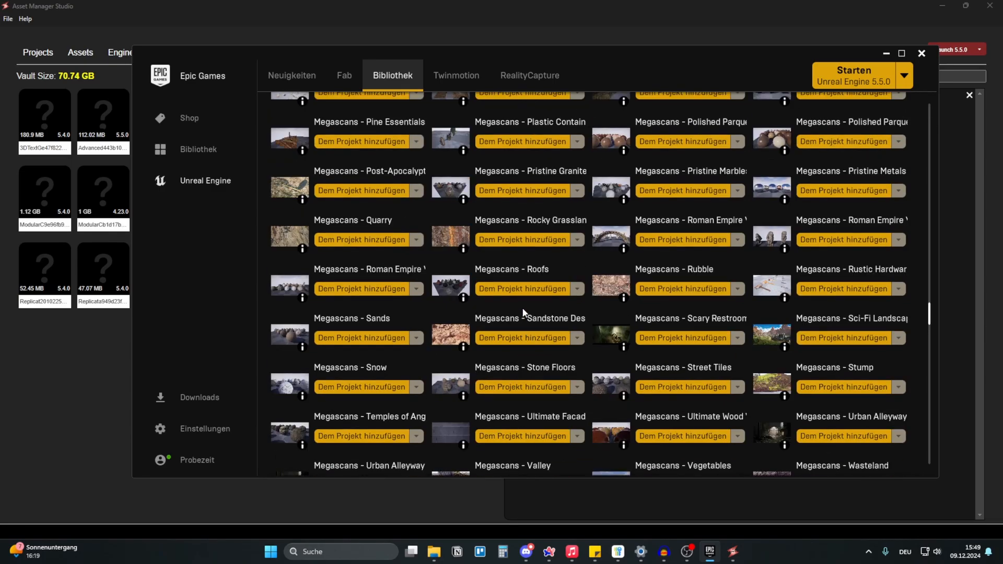
{"action": "scroll", "scroll_direction": "down", "scroll_amount": 3}
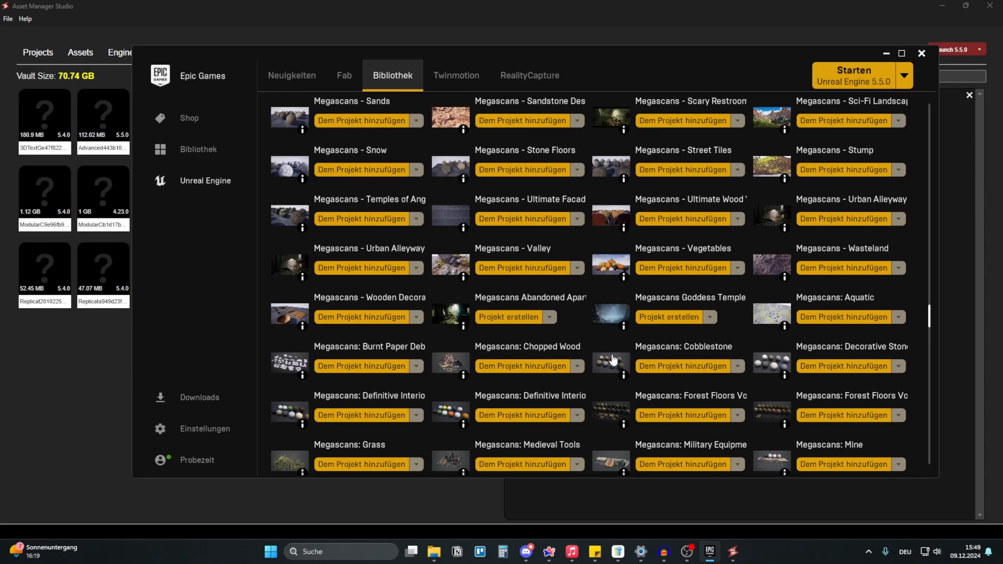
{"action": "mouse_move", "coordinate": [624, 354]}
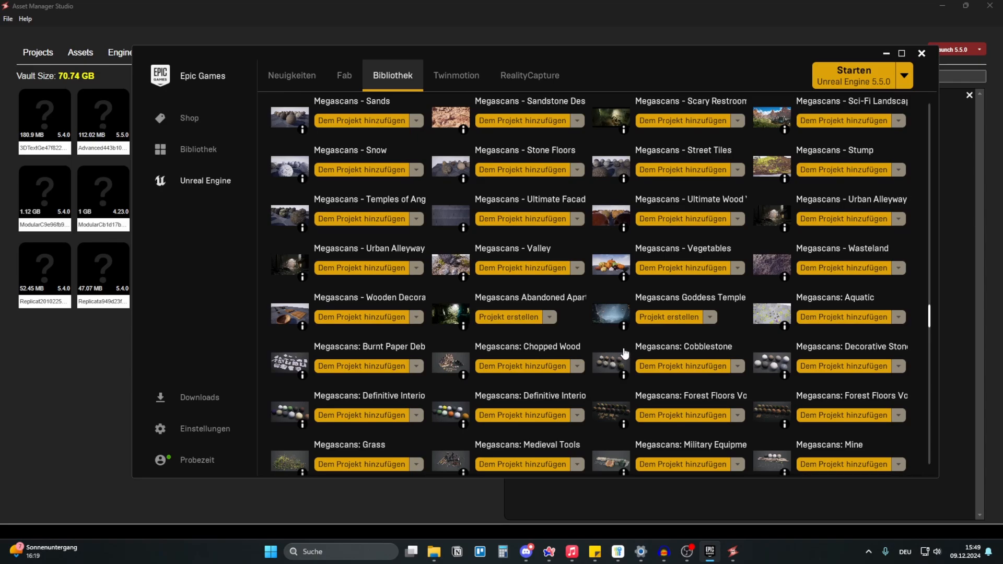
{"action": "mouse_move", "coordinate": [951, 58]}
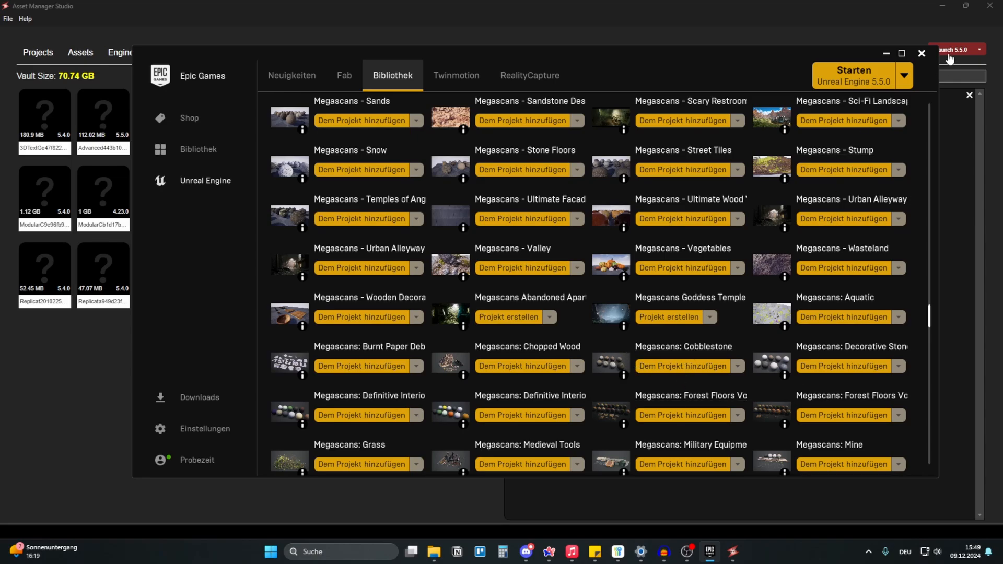
{"action": "left_click", "coordinate": [920, 53]}
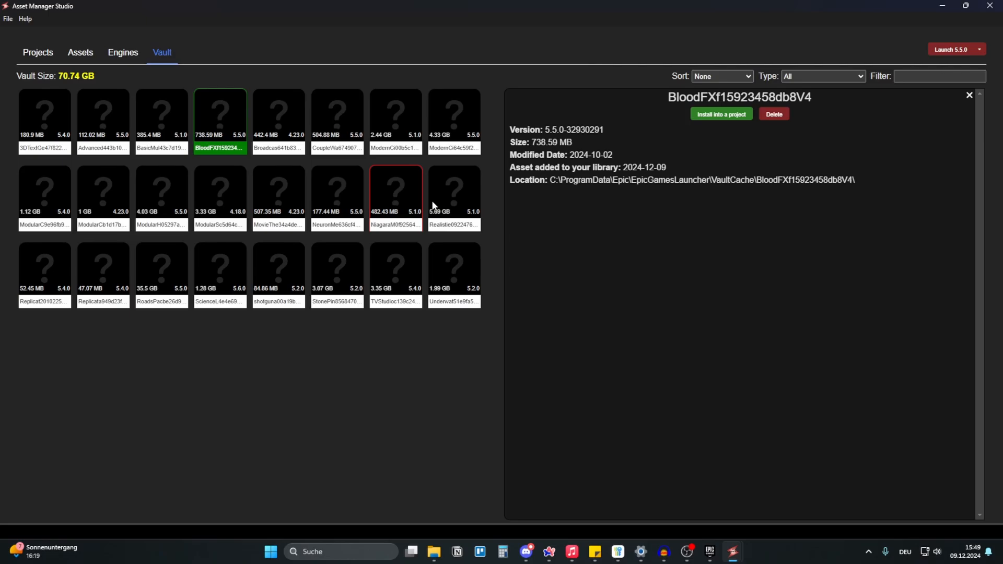
{"action": "left_click", "coordinate": [720, 76]}
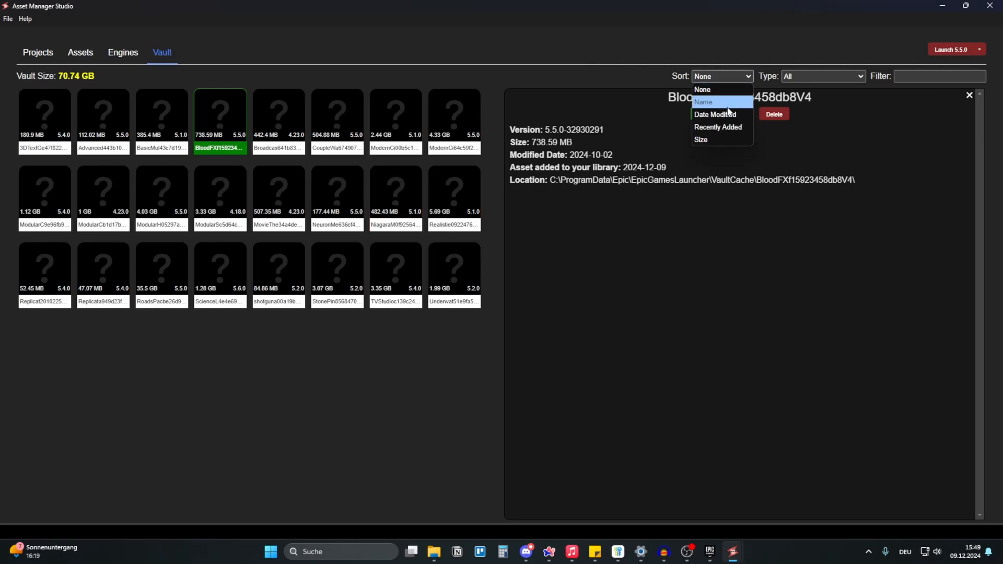
{"action": "left_click", "coordinate": [715, 114]}
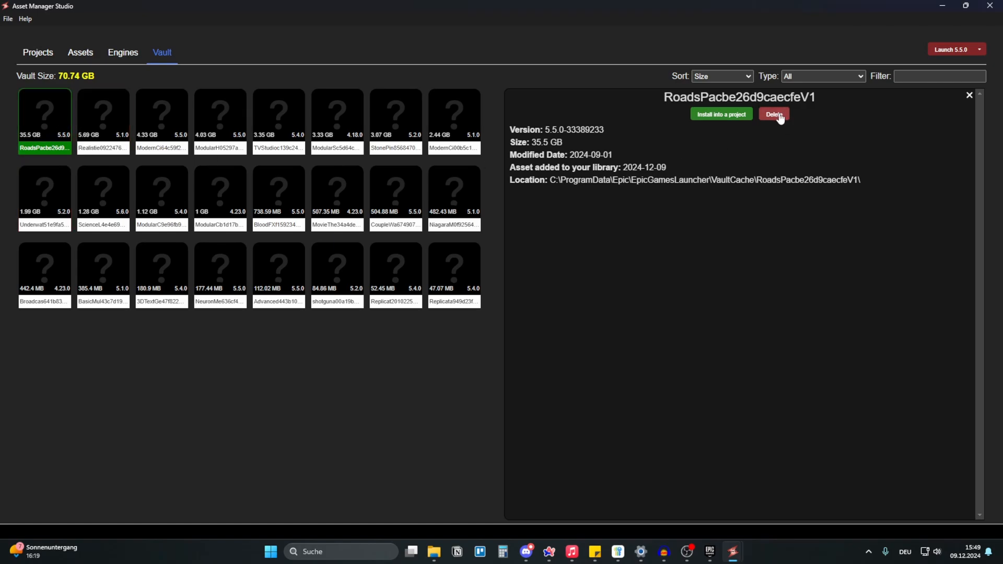
{"action": "mouse_move", "coordinate": [126, 81]}
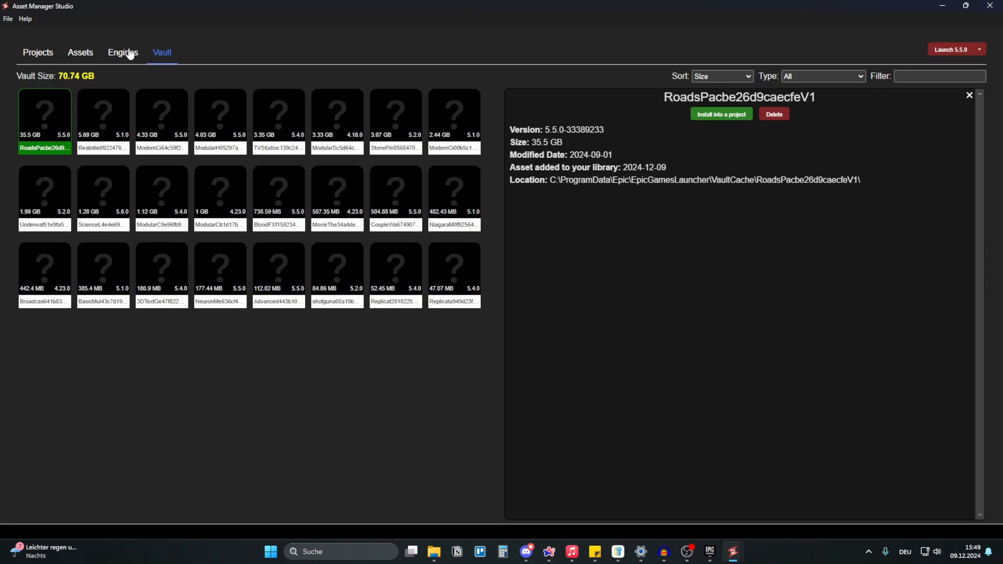
{"action": "left_click", "coordinate": [939, 76]}
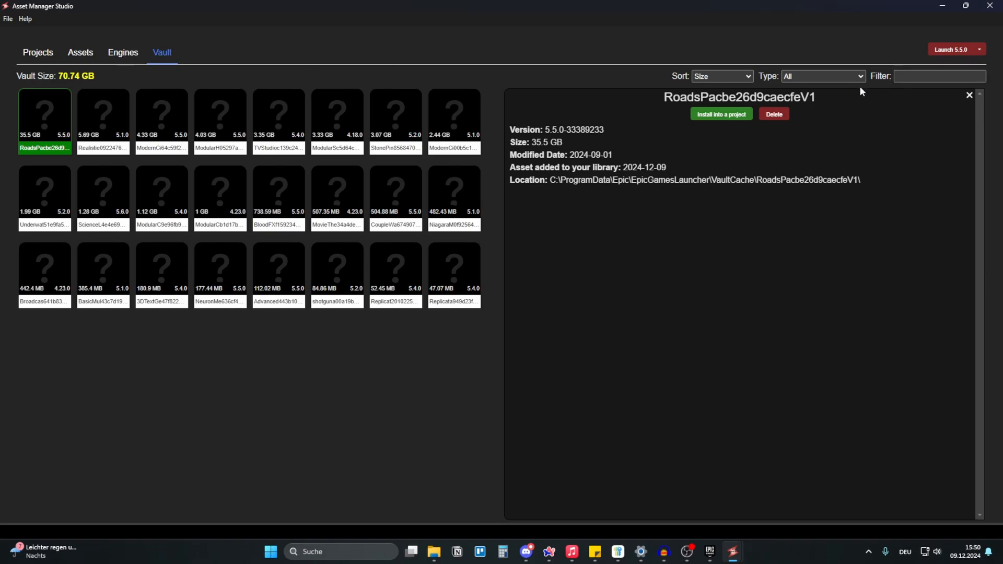
{"action": "left_click", "coordinate": [822, 76]}
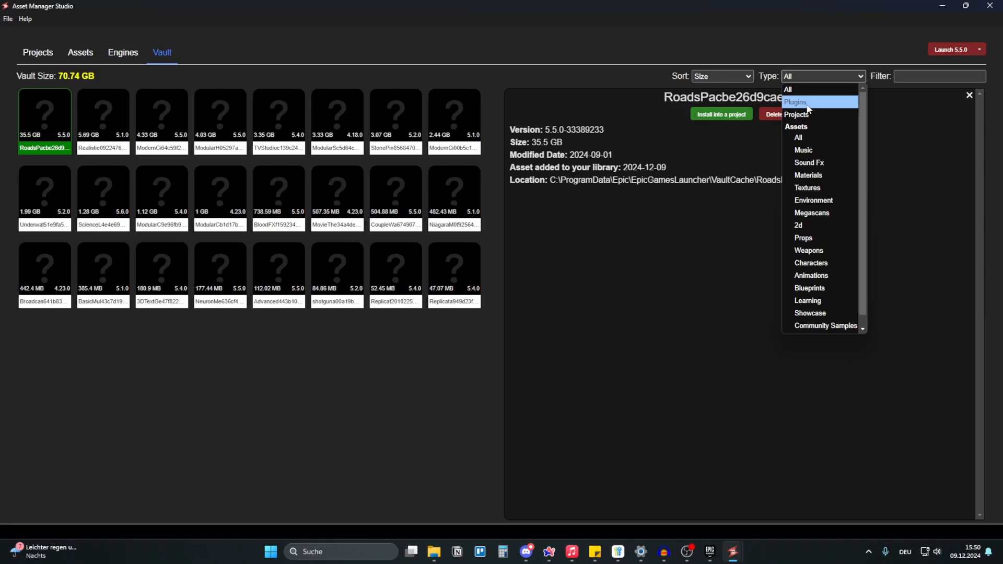
{"action": "left_click", "coordinate": [797, 115]}
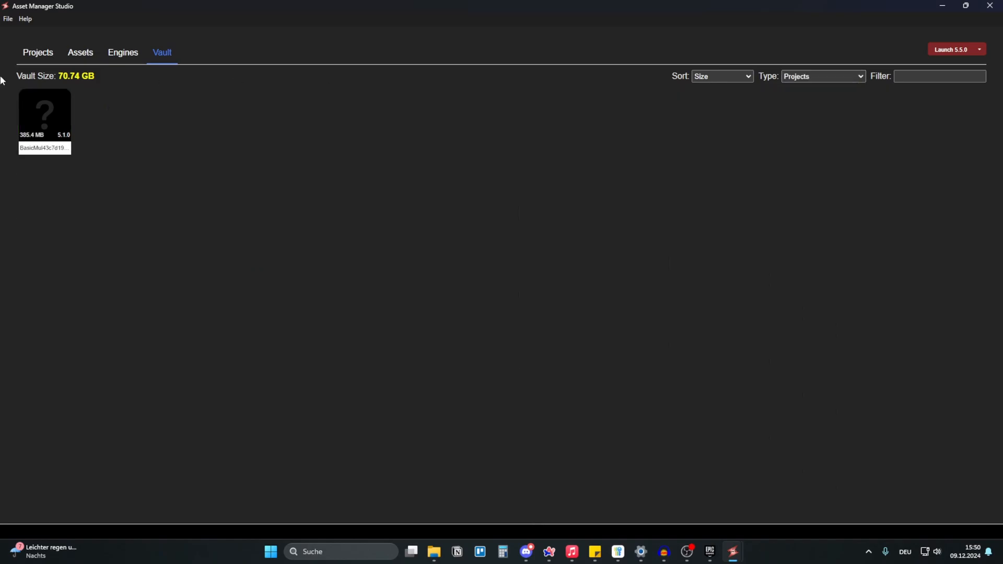
{"action": "left_click", "coordinate": [44, 113]}
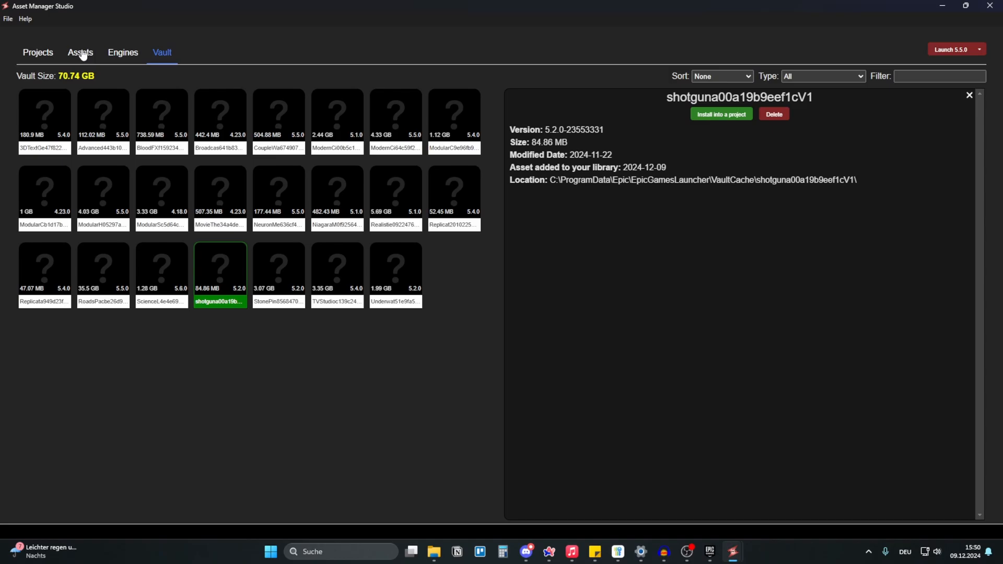
Show the full asset library and scroll through the grid so every thumbnail loads.
{"action": "left_click", "coordinate": [80, 53]}
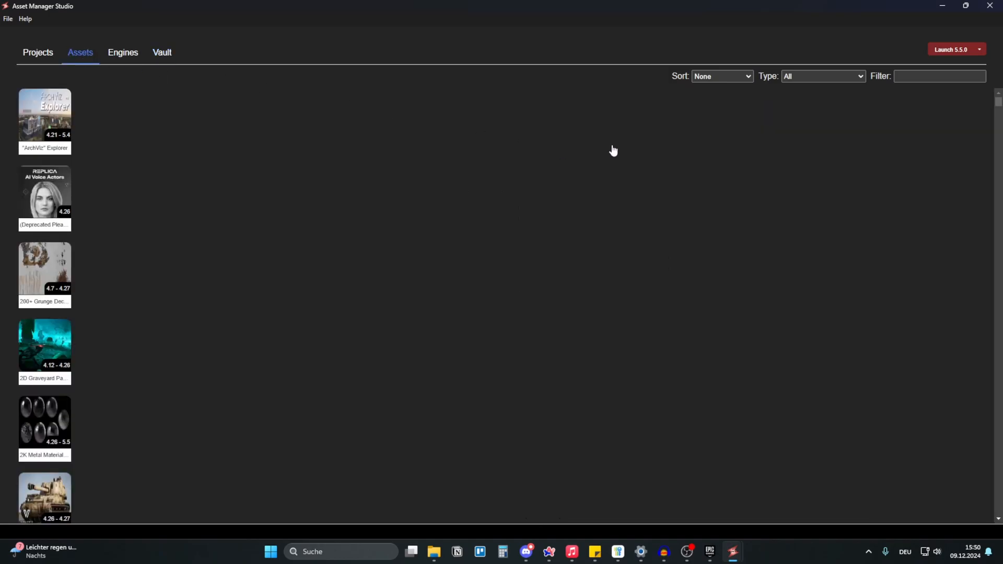
{"action": "mouse_move", "coordinate": [451, 157]}
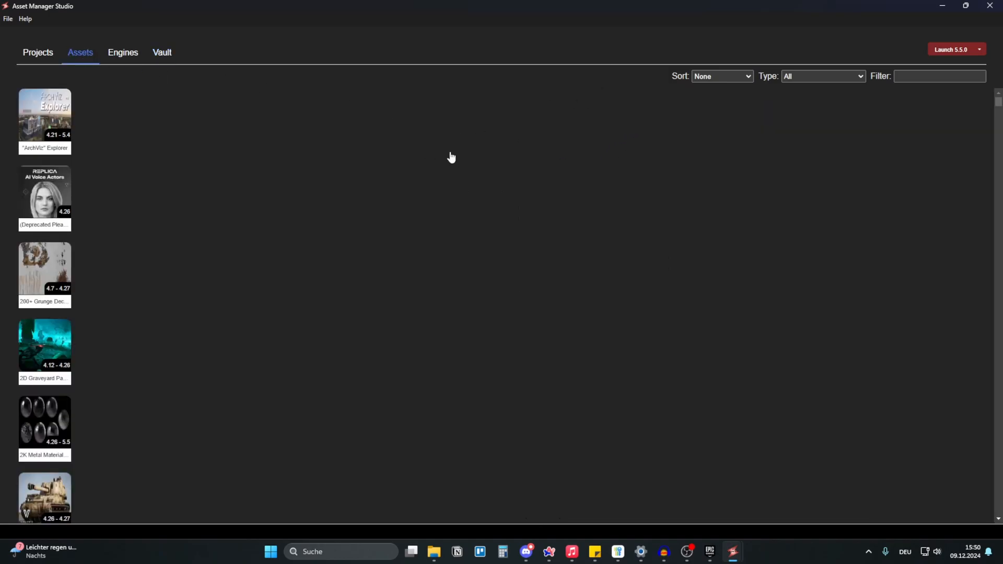
{"action": "scroll", "scroll_direction": "down", "scroll_amount": 3}
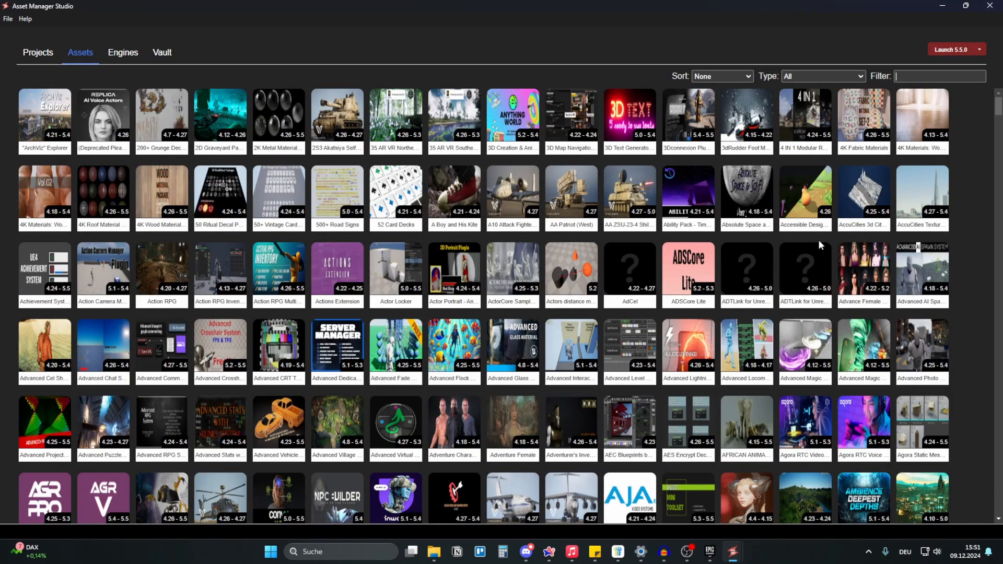
{"action": "scroll", "scroll_direction": "down", "scroll_amount": 3}
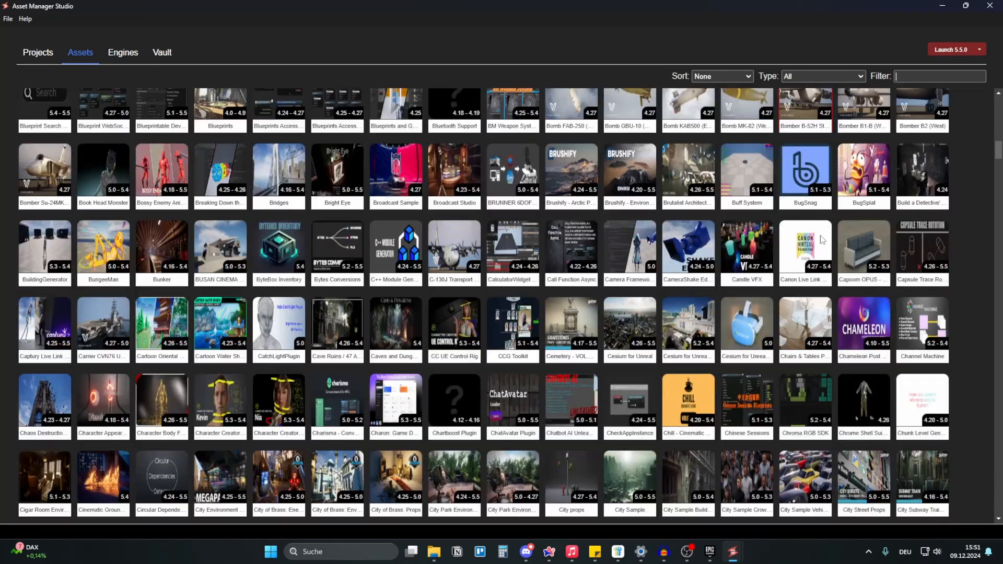
{"action": "scroll", "scroll_direction": "down", "scroll_amount": 3}
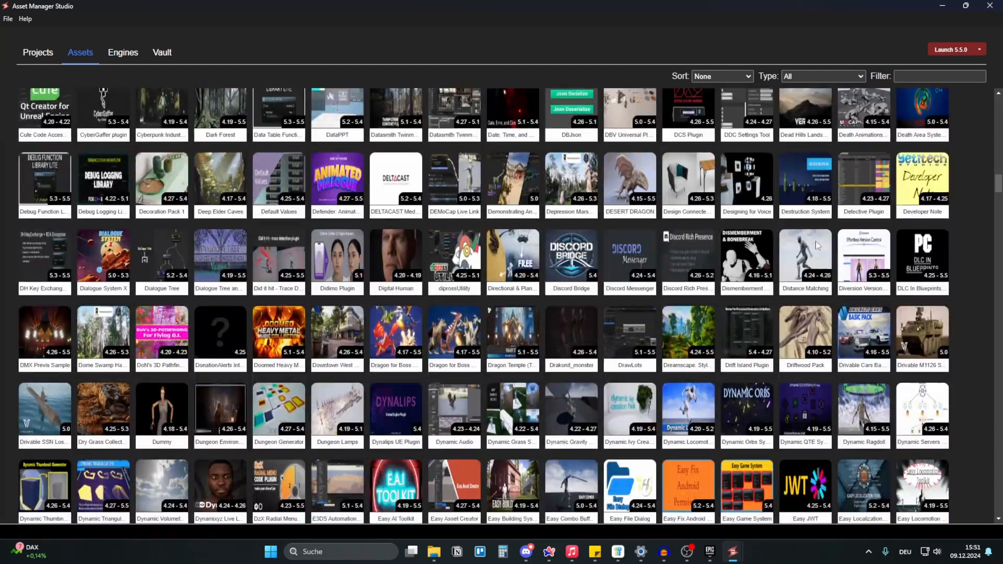
{"action": "scroll", "scroll_direction": "down", "scroll_amount": 3}
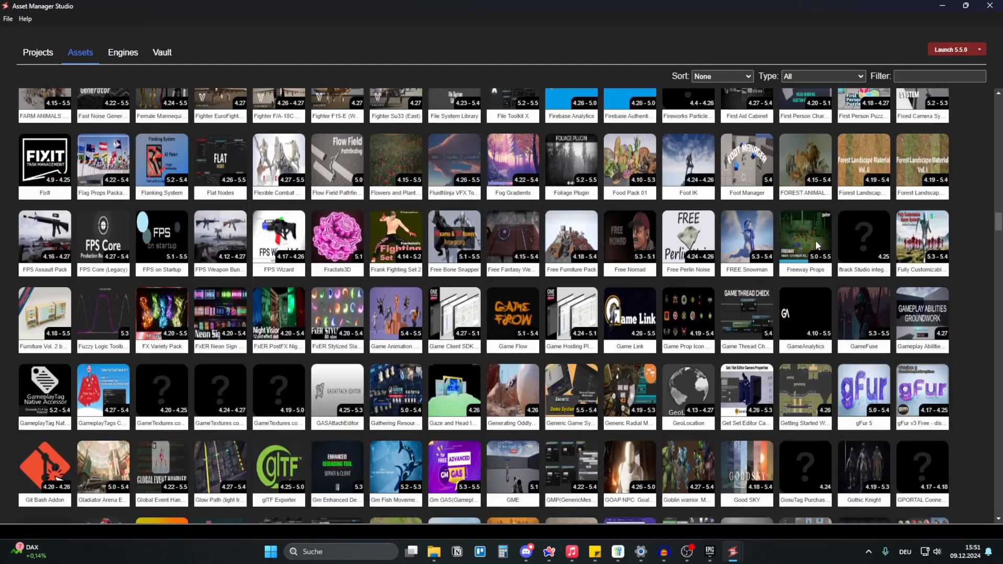
{"action": "scroll", "scroll_direction": "down", "scroll_amount": 3}
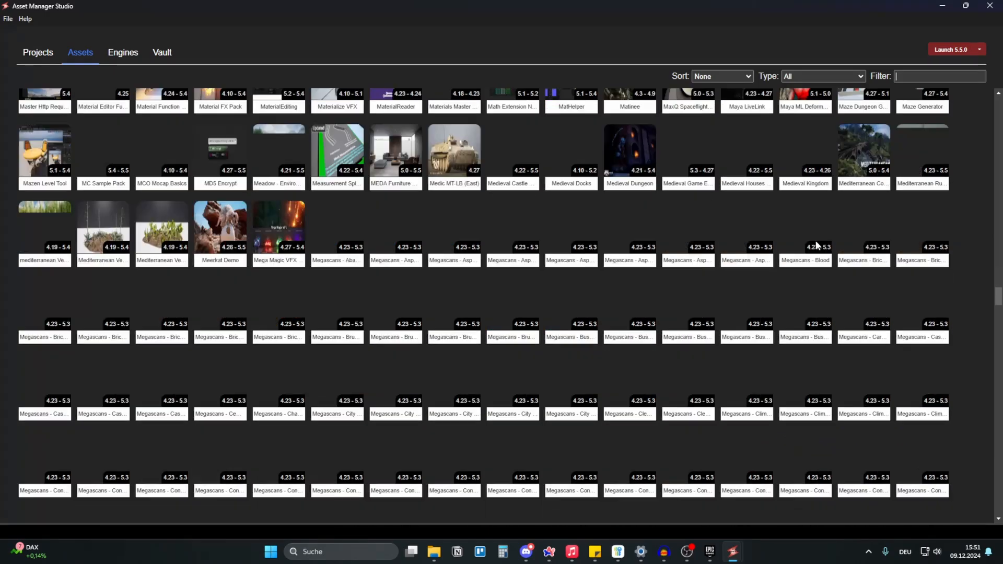
{"action": "scroll", "scroll_direction": "down", "scroll_amount": 3}
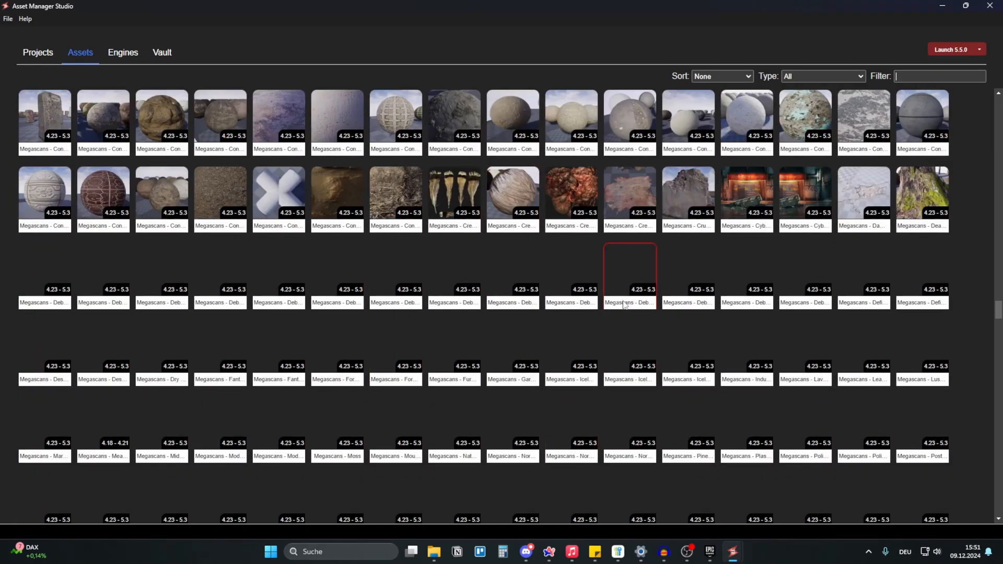
{"action": "scroll", "scroll_direction": "down", "scroll_amount": 3}
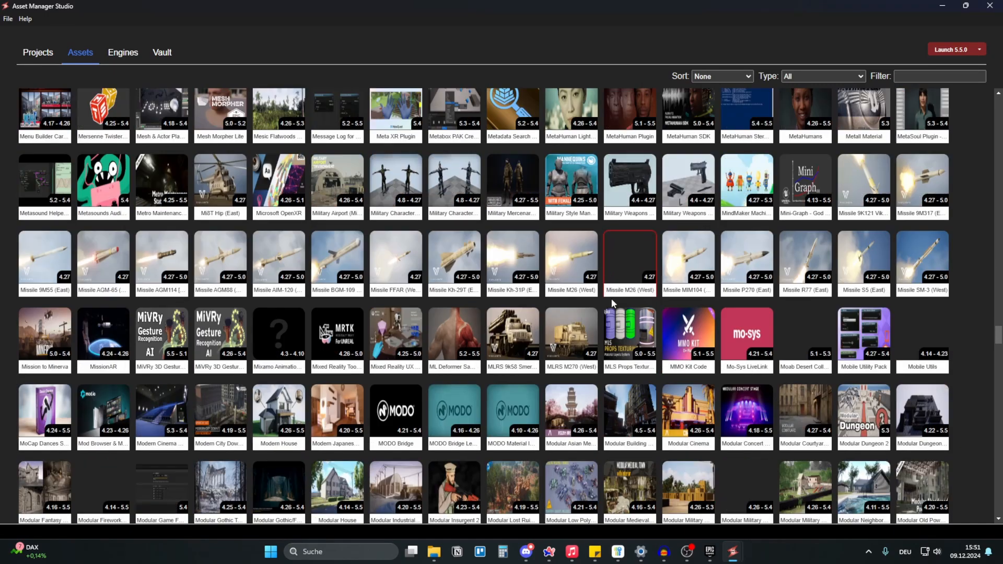
{"action": "scroll", "scroll_direction": "down", "scroll_amount": 3}
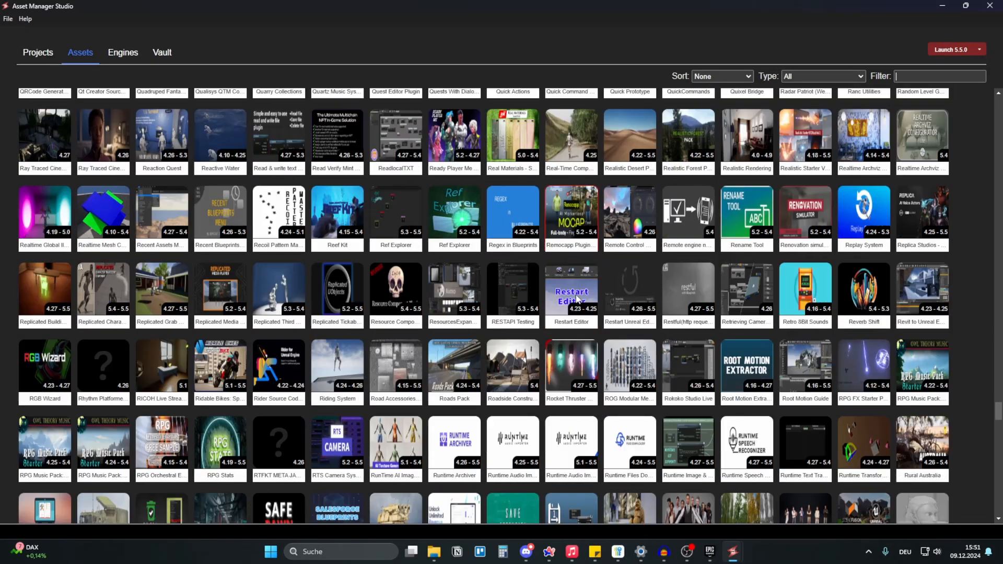
{"action": "scroll", "scroll_direction": "down", "scroll_amount": 3}
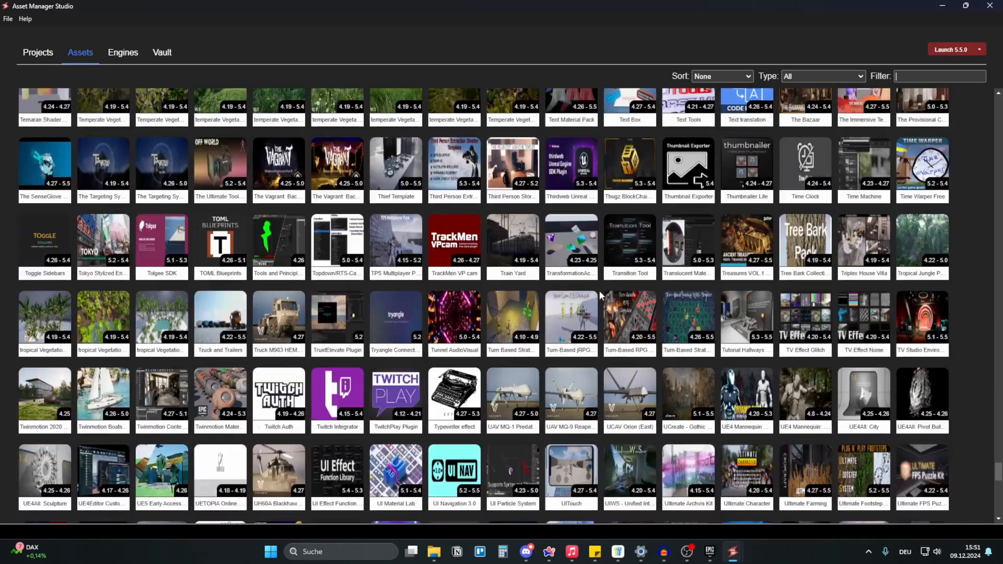
{"action": "scroll", "scroll_direction": "down", "scroll_amount": 3}
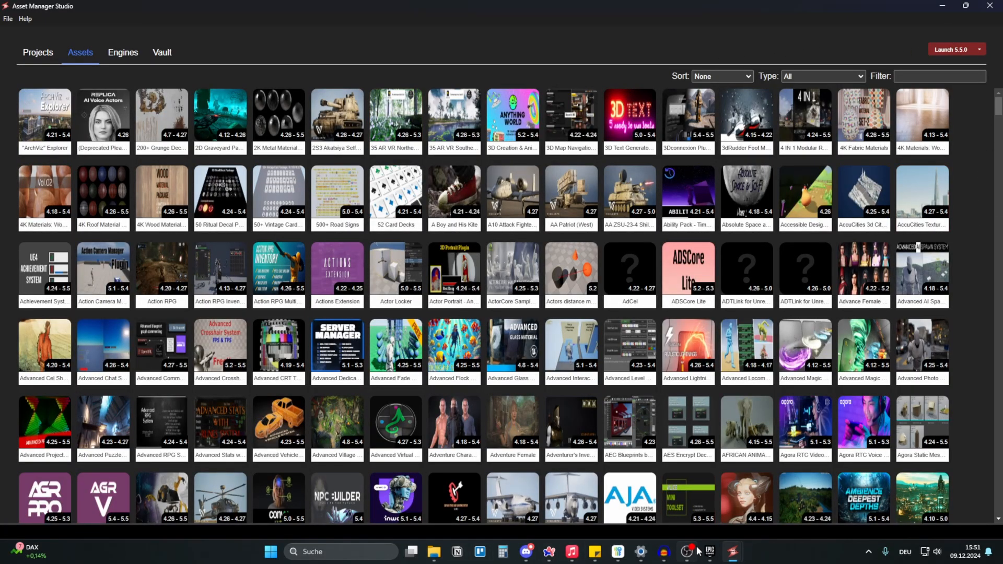
{"action": "left_click", "coordinate": [708, 552]}
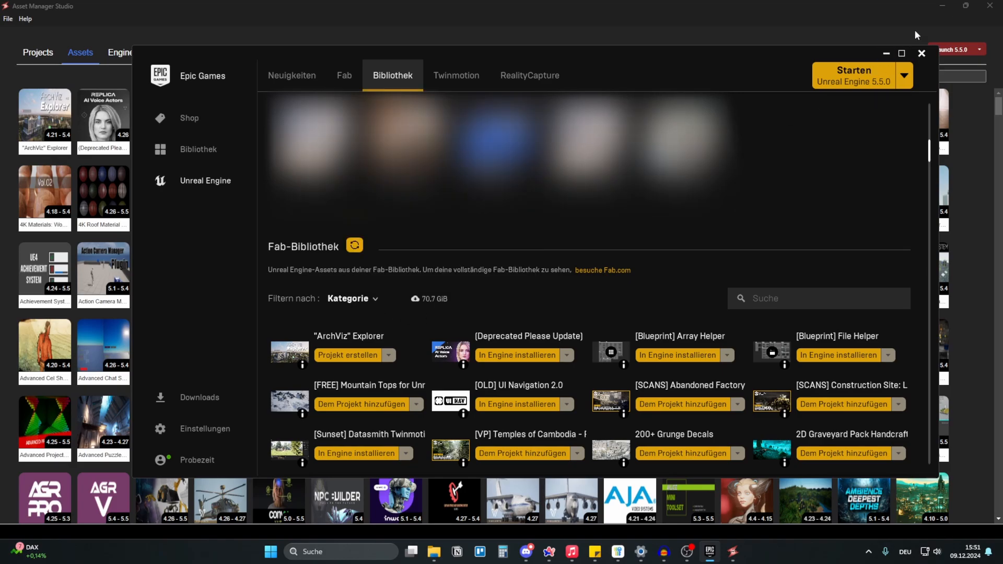
{"action": "left_click", "coordinate": [922, 53]}
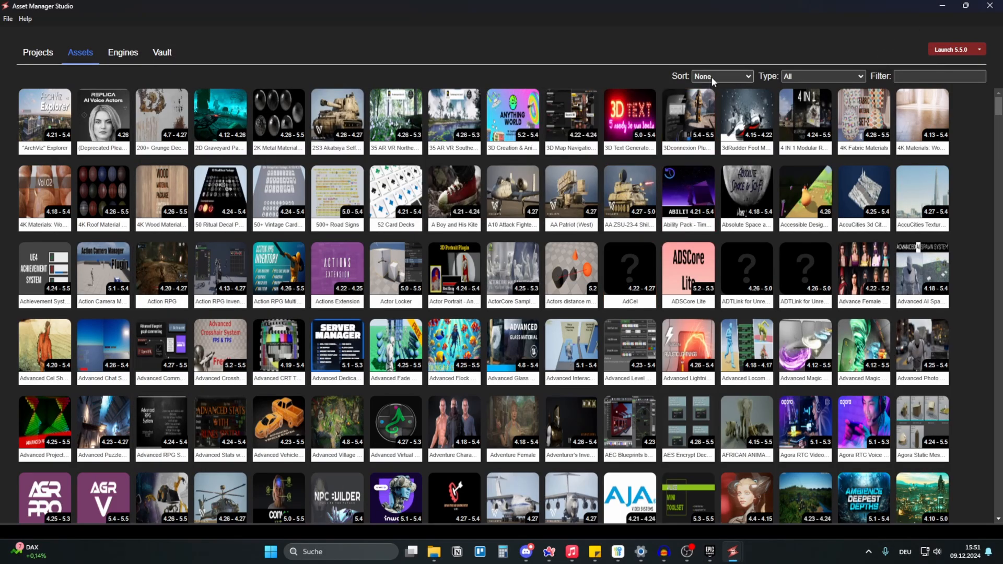
Filter the asset library by type: only plugins, then marketplace items, then Only FAB.
{"action": "left_click", "coordinate": [822, 76]}
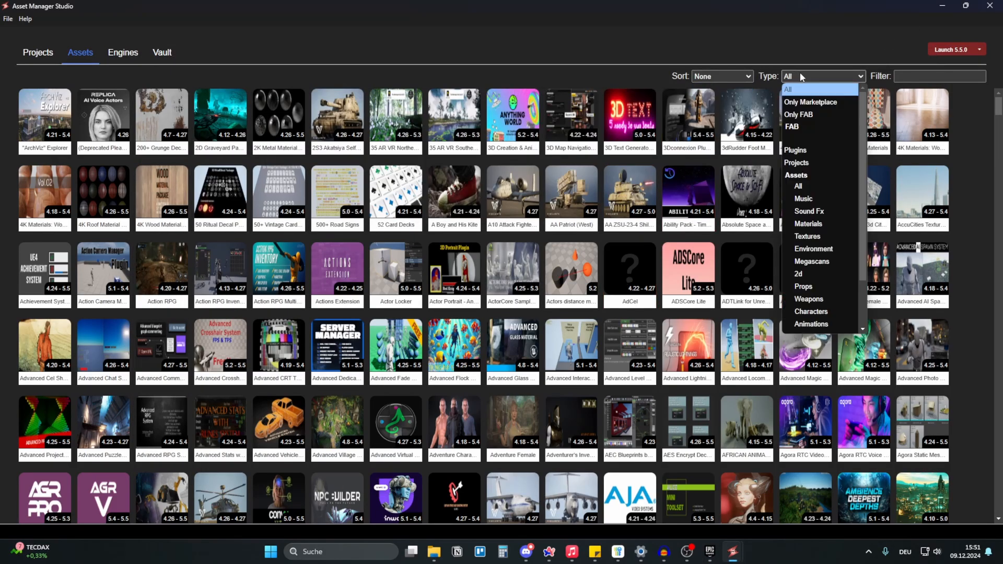
{"action": "mouse_move", "coordinate": [797, 149]}
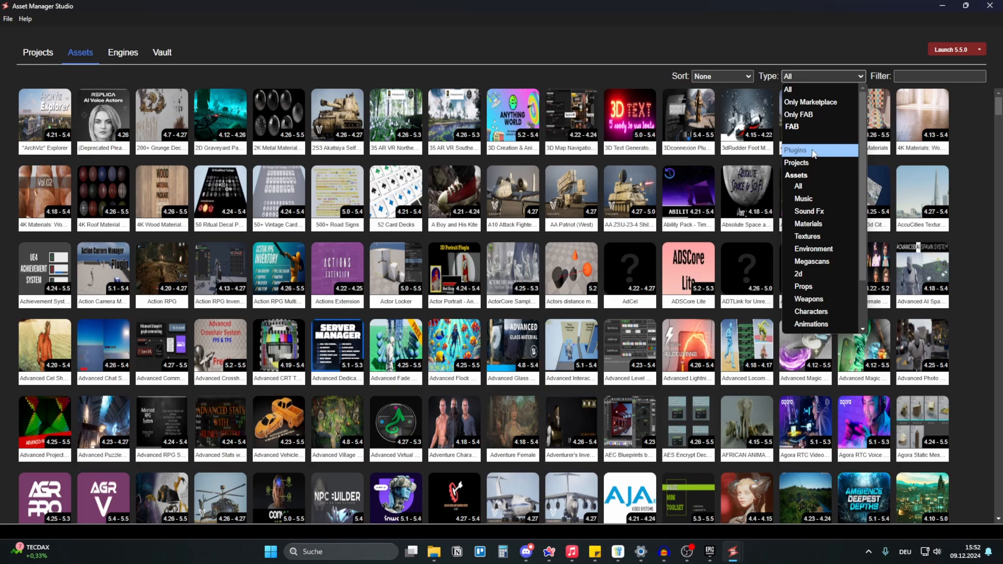
{"action": "left_click", "coordinate": [796, 151]}
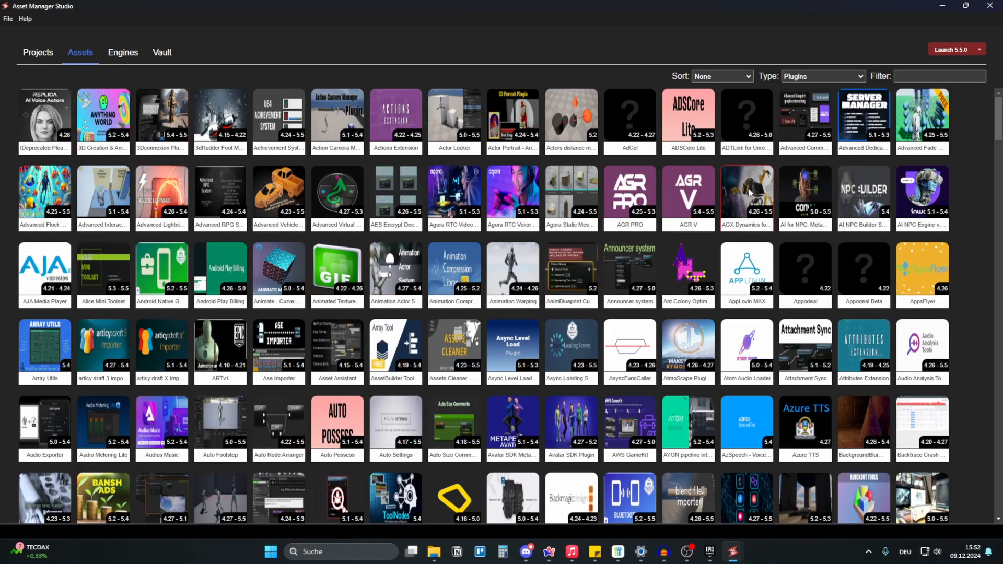
{"action": "left_click", "coordinate": [823, 77]}
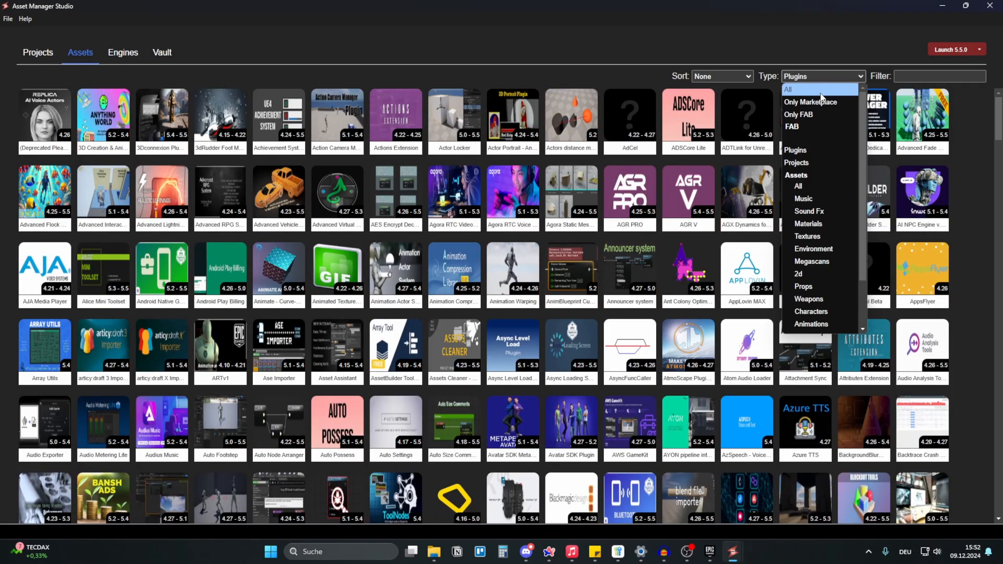
{"action": "left_click", "coordinate": [811, 102]}
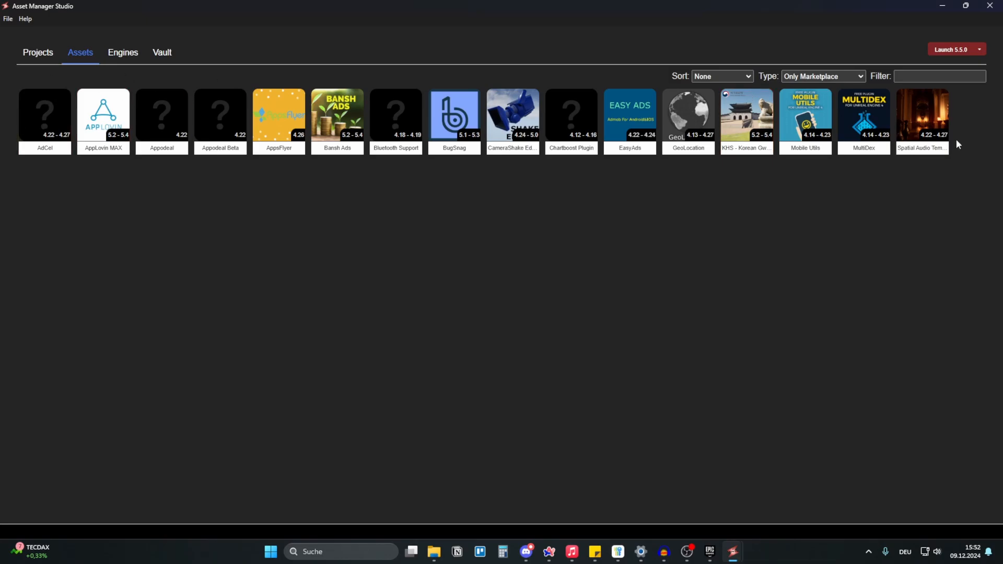
{"action": "left_click", "coordinate": [823, 76]}
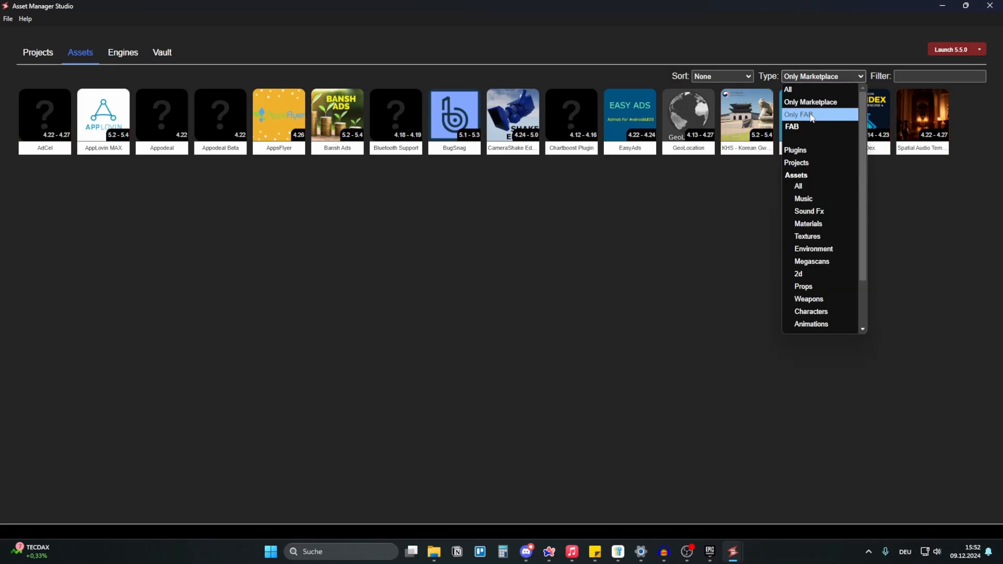
{"action": "left_click", "coordinate": [792, 126]}
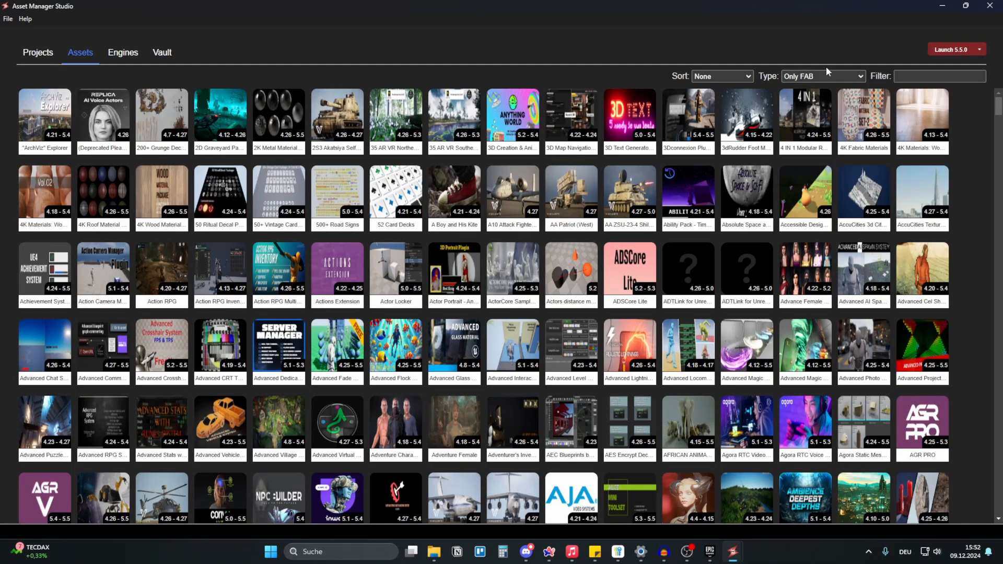
Set the type filter back to All and review the sort order choices, leaving None.
{"action": "left_click", "coordinate": [823, 77]}
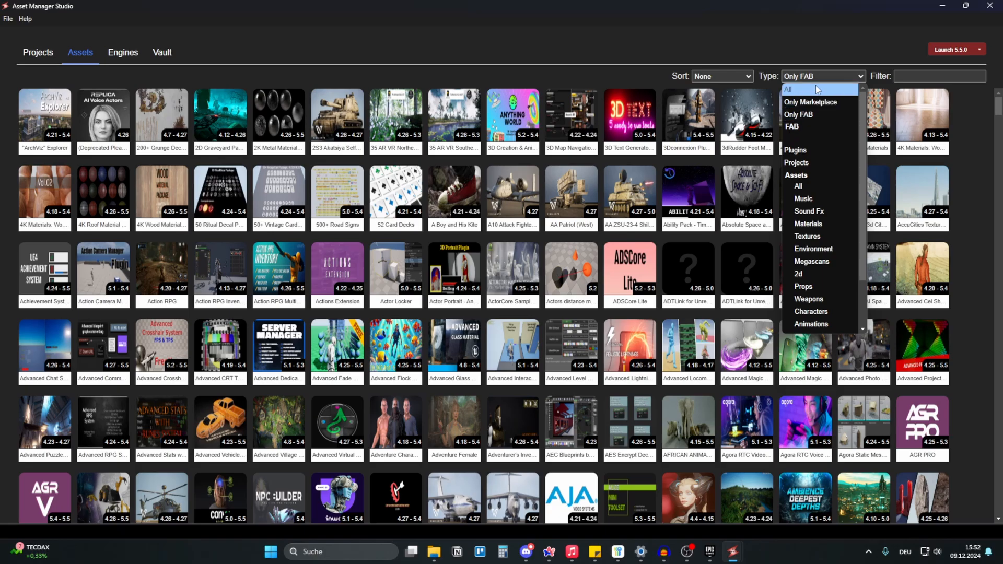
{"action": "left_click", "coordinate": [788, 88]}
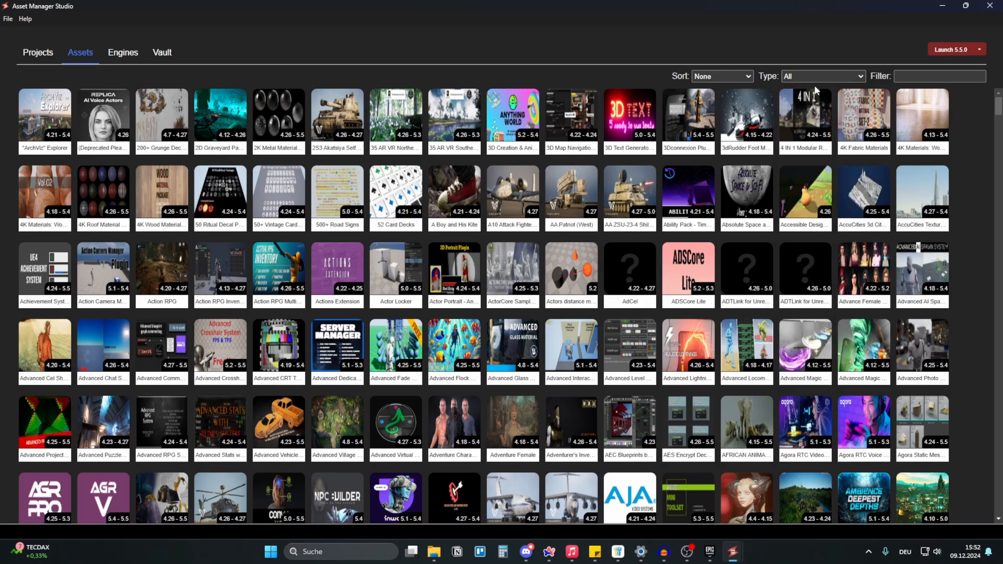
{"action": "left_click", "coordinate": [822, 76]}
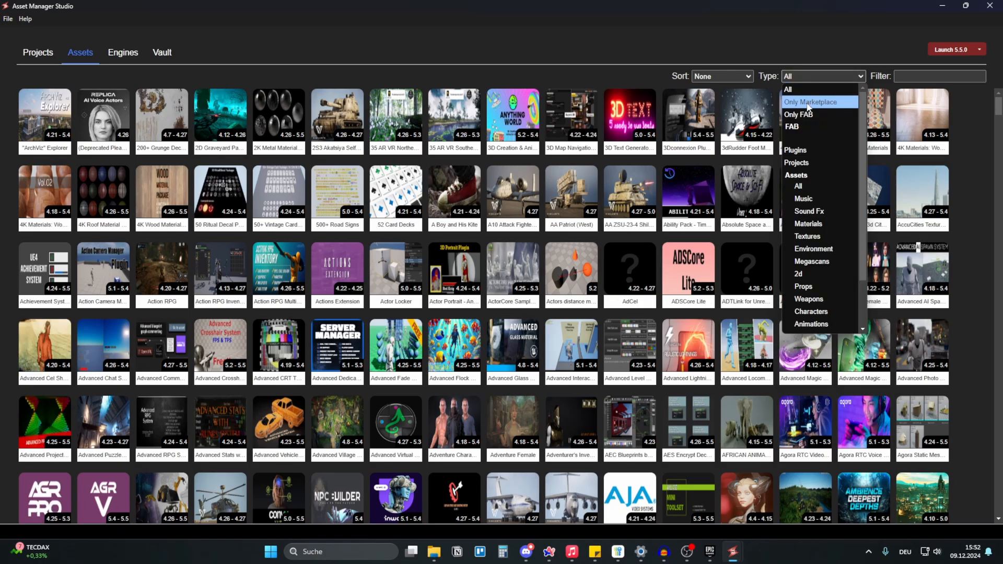
{"action": "left_click", "coordinate": [721, 77]}
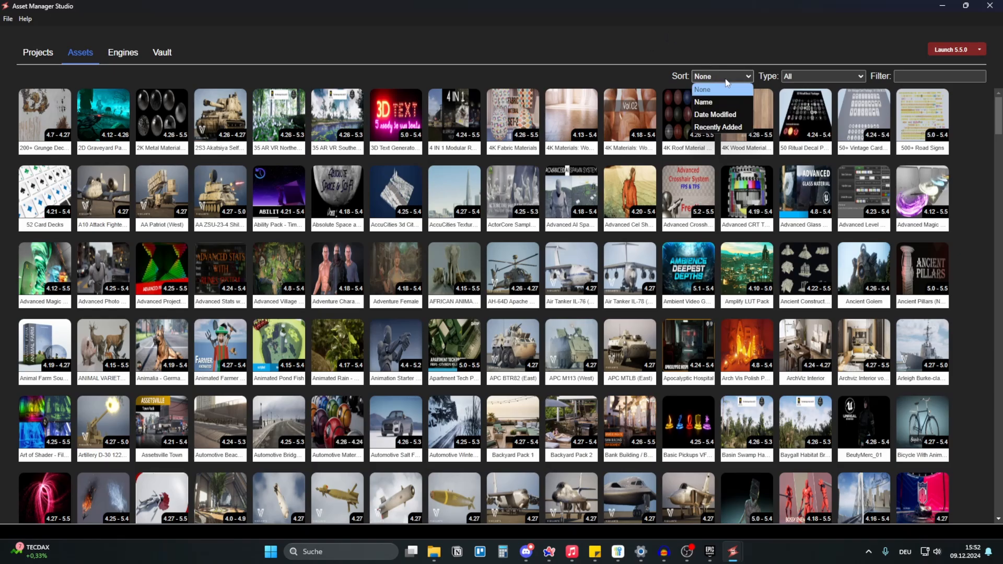
{"action": "mouse_move", "coordinate": [719, 127]}
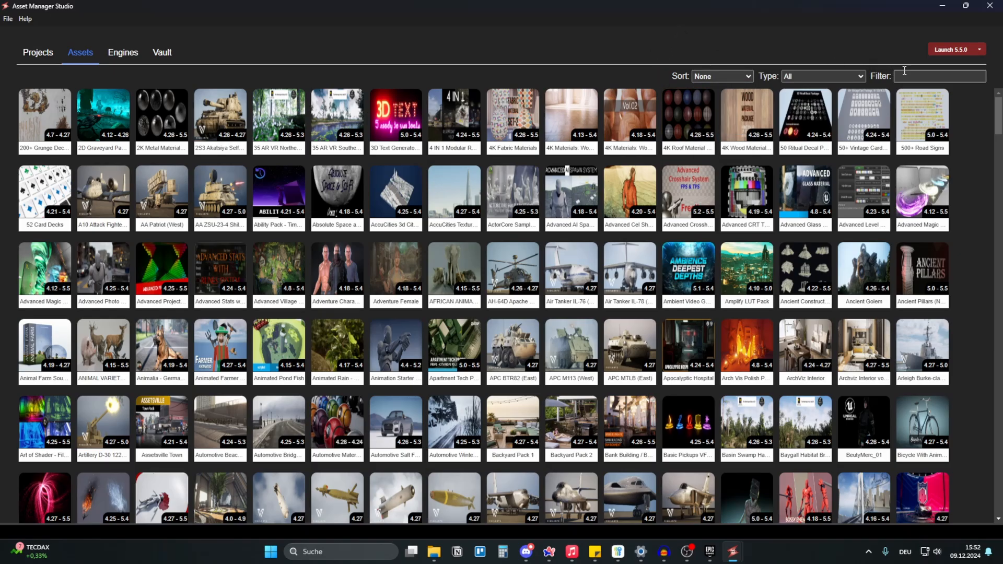
Filter the asset library to Materials, then Textures, then back to all types.
{"action": "left_click", "coordinate": [823, 76]}
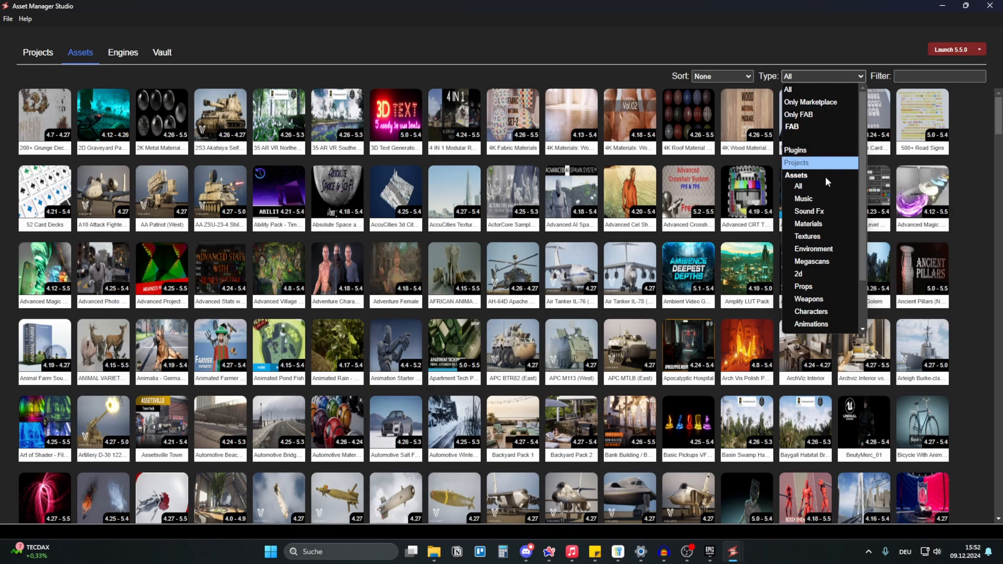
{"action": "left_click", "coordinate": [807, 223]}
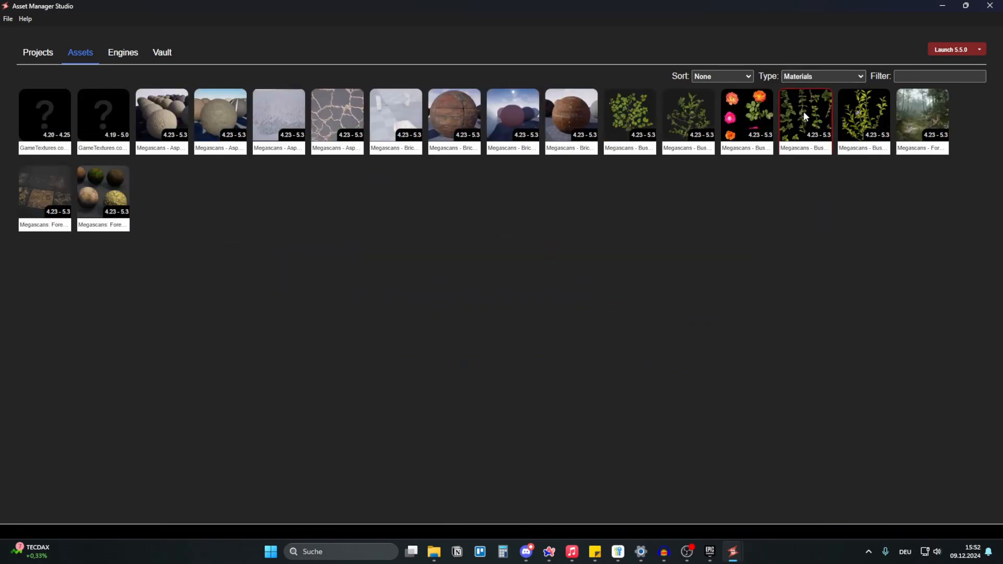
{"action": "left_click", "coordinate": [823, 77]}
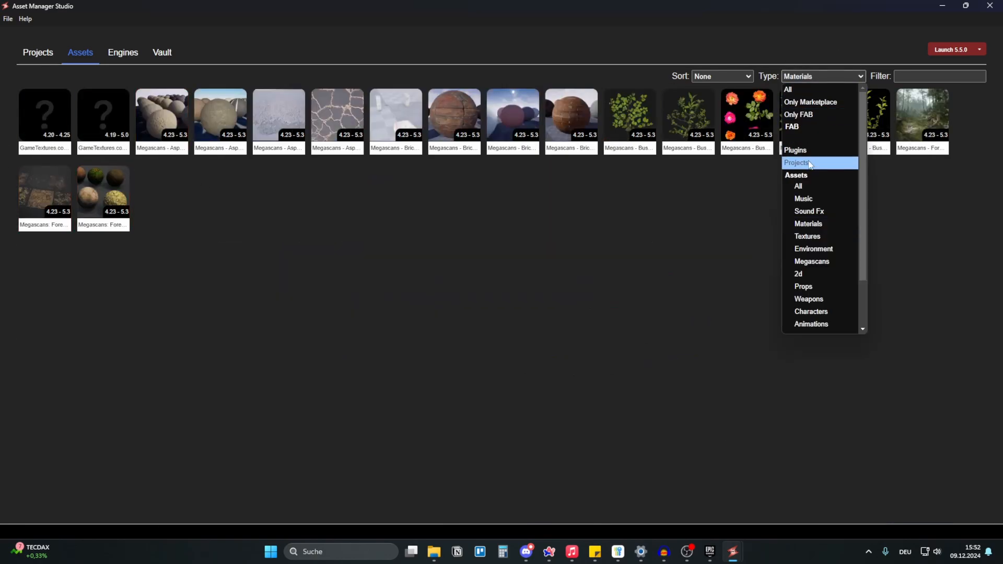
{"action": "left_click", "coordinate": [807, 236]}
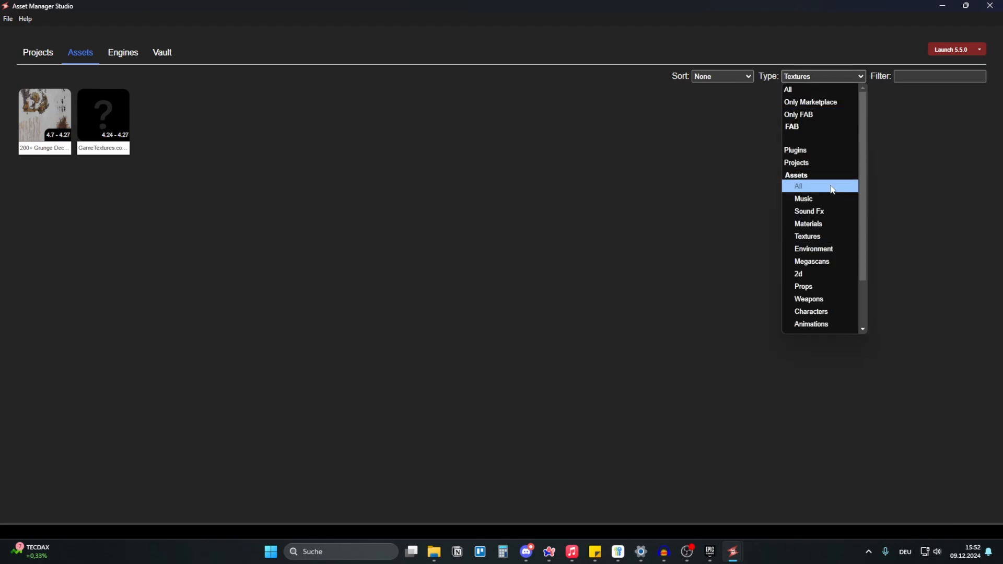
{"action": "left_click", "coordinate": [814, 249]}
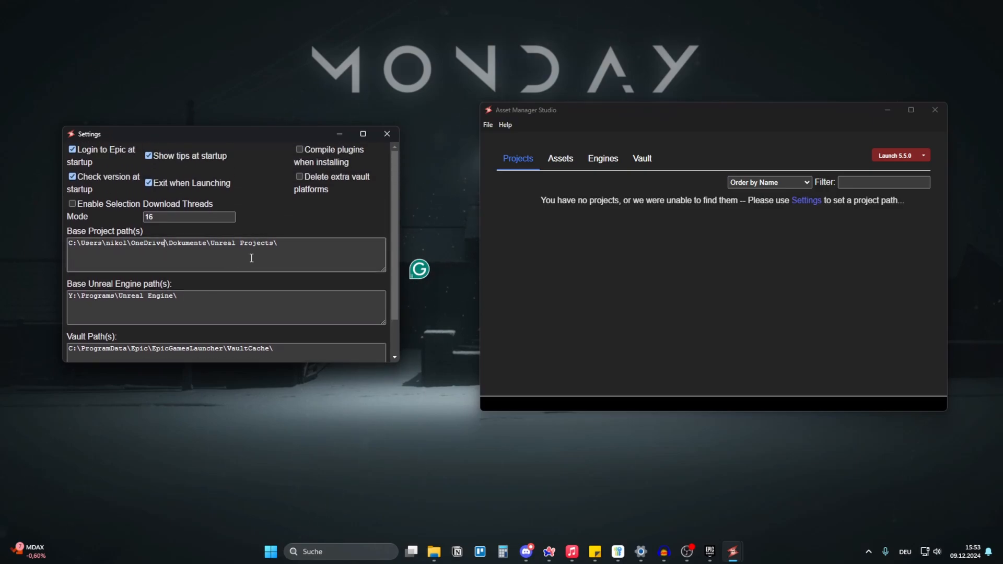
Enter X:\Unreal Engine Projects\UE5.4 and UE5.3 as additional Base Project paths.
{"action": "scroll", "scroll_direction": "down", "scroll_amount": 3}
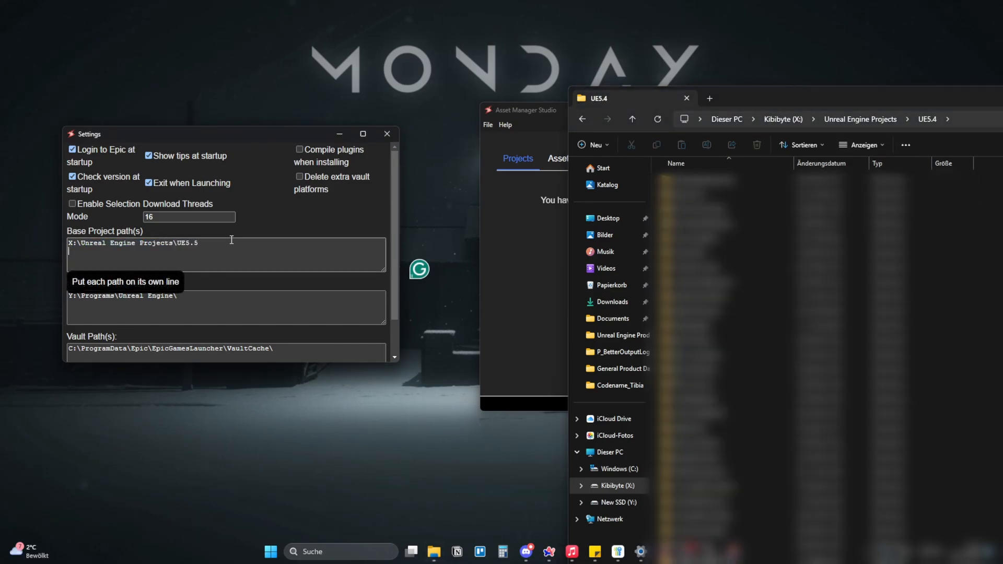
{"action": "type", "text": "X:\\Unreal Engine Projects\\UE5.4"}
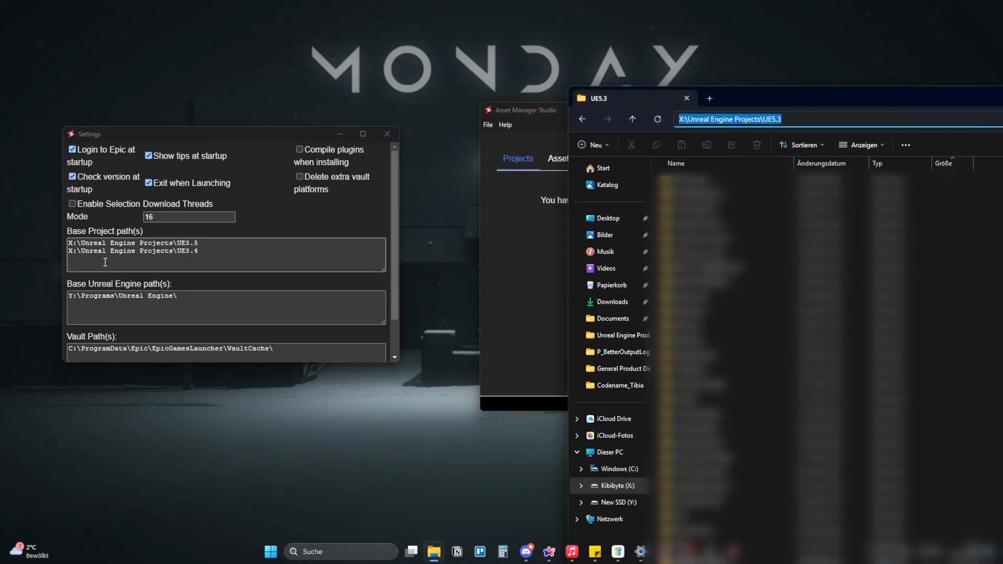
{"action": "type", "text": "X:\\Unreal Engine Projects\\UE5.3"}
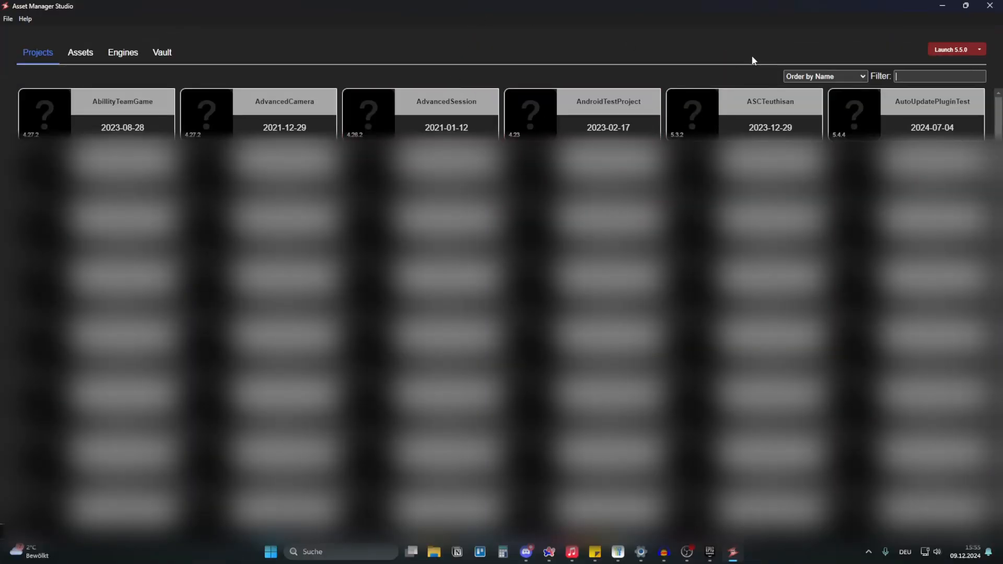
Order the projects by modified date, then revisit the asset library before closing.
{"action": "left_click", "coordinate": [825, 76]}
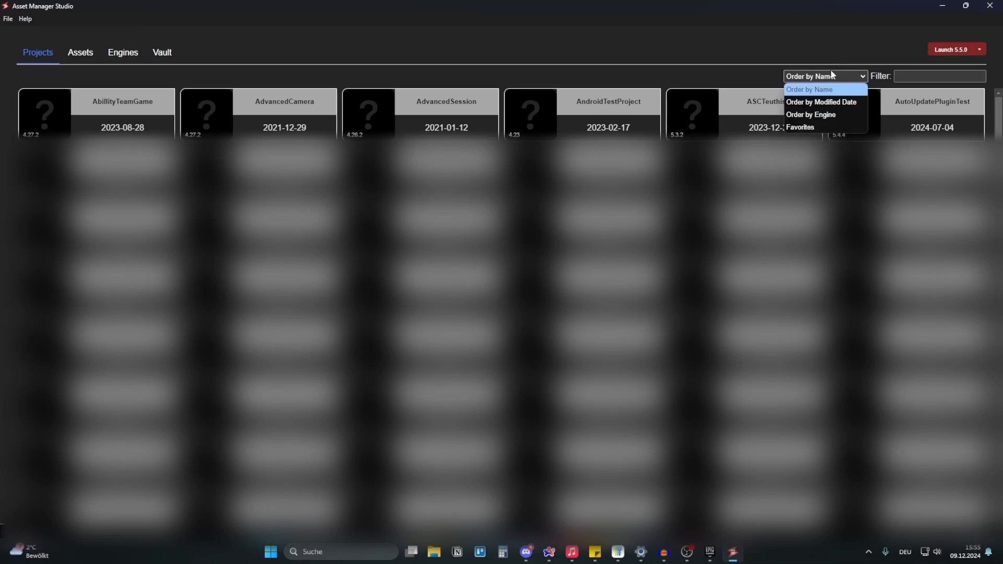
{"action": "left_click", "coordinate": [821, 102]}
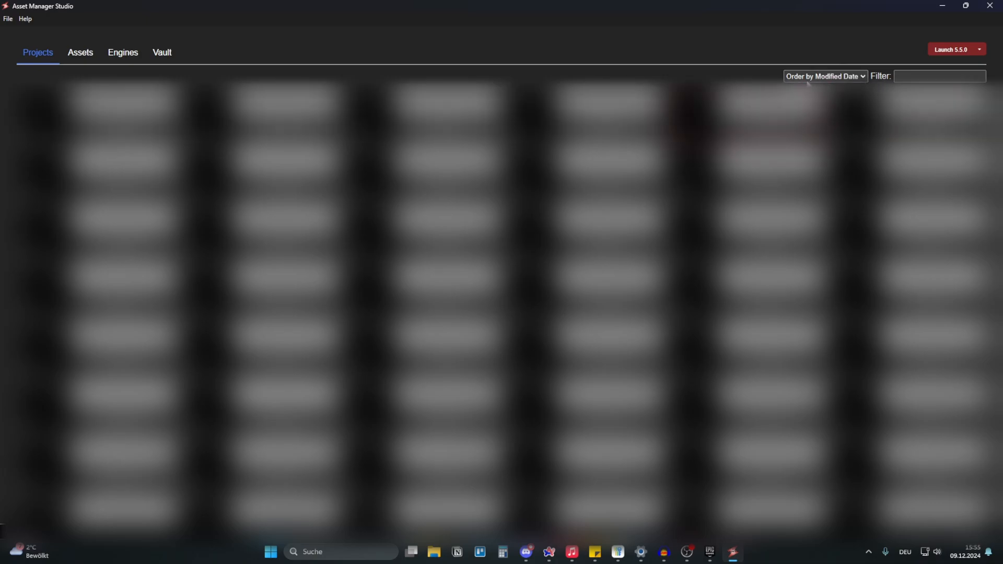
{"action": "mouse_move", "coordinate": [386, 45]}
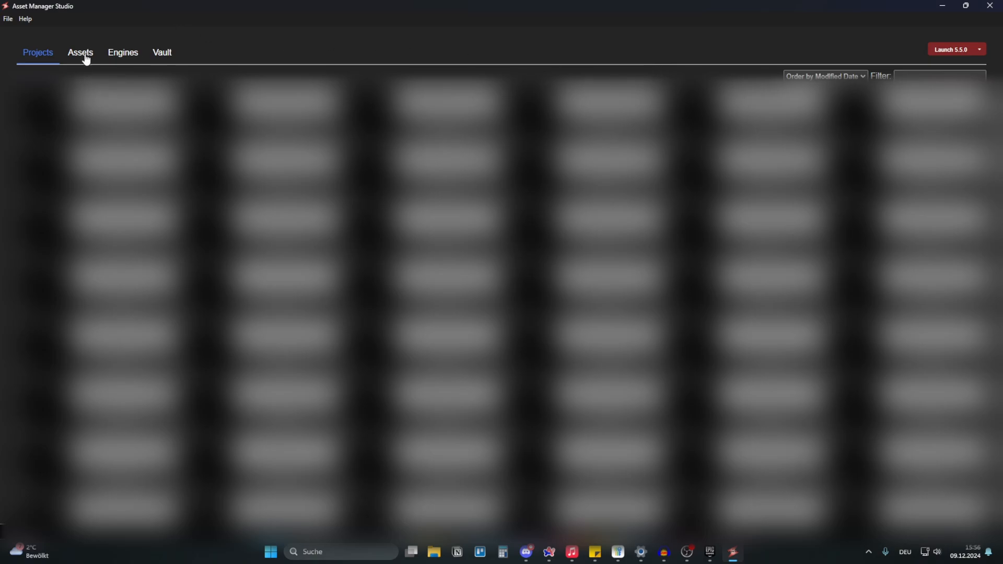
{"action": "left_click", "coordinate": [80, 52]}
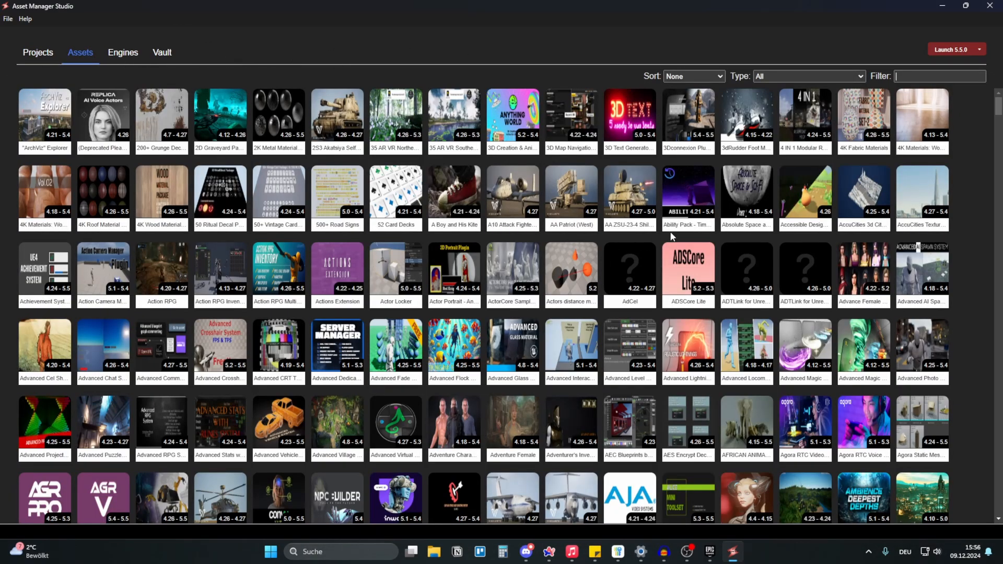
{"action": "scroll", "scroll_direction": "down", "scroll_amount": 3}
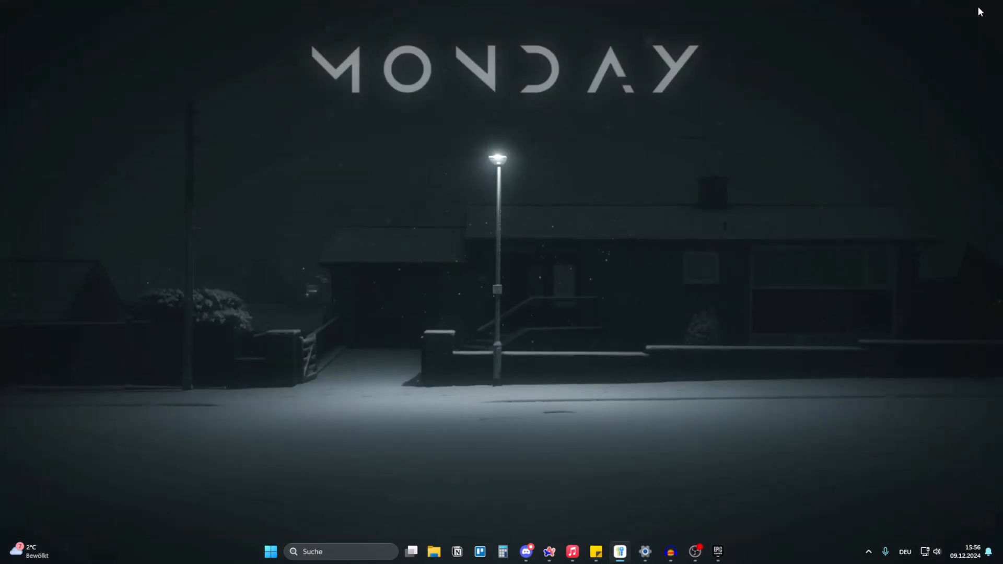
Browse the Epic Games Launcher's Fab library and peek at the Kategorie filter without changing it.
{"action": "left_click", "coordinate": [718, 552]}
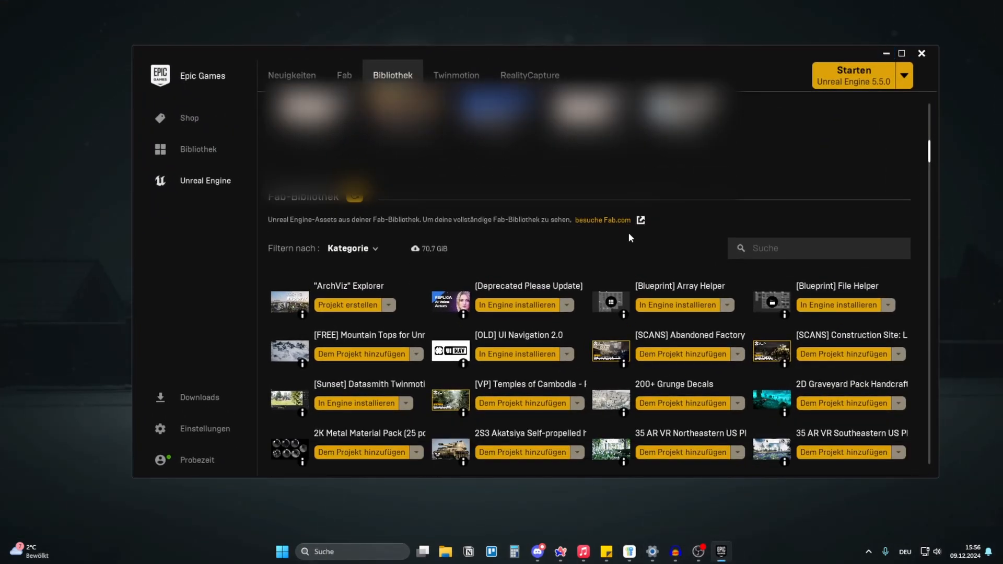
{"action": "scroll", "scroll_direction": "down", "scroll_amount": 3}
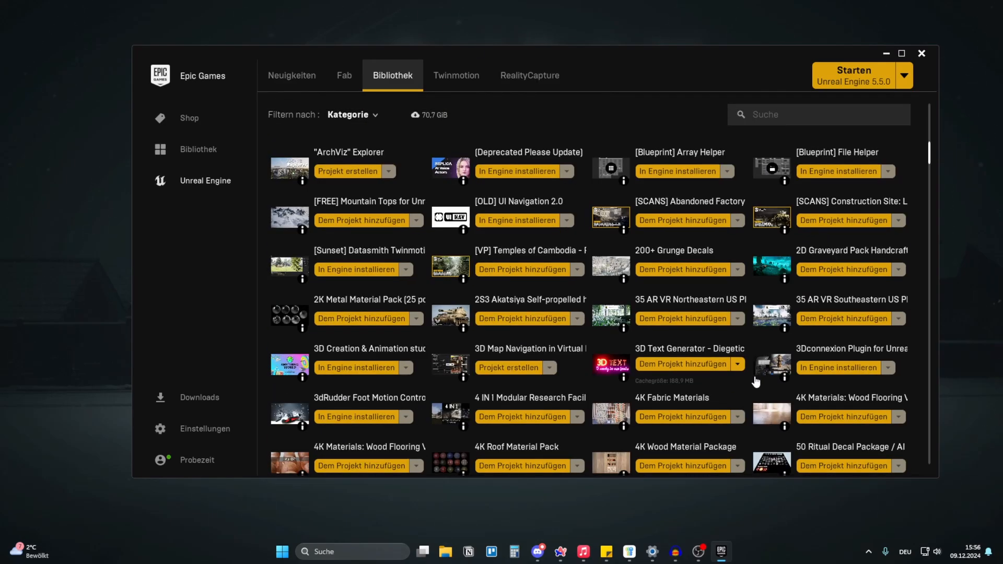
{"action": "left_click", "coordinate": [347, 115]}
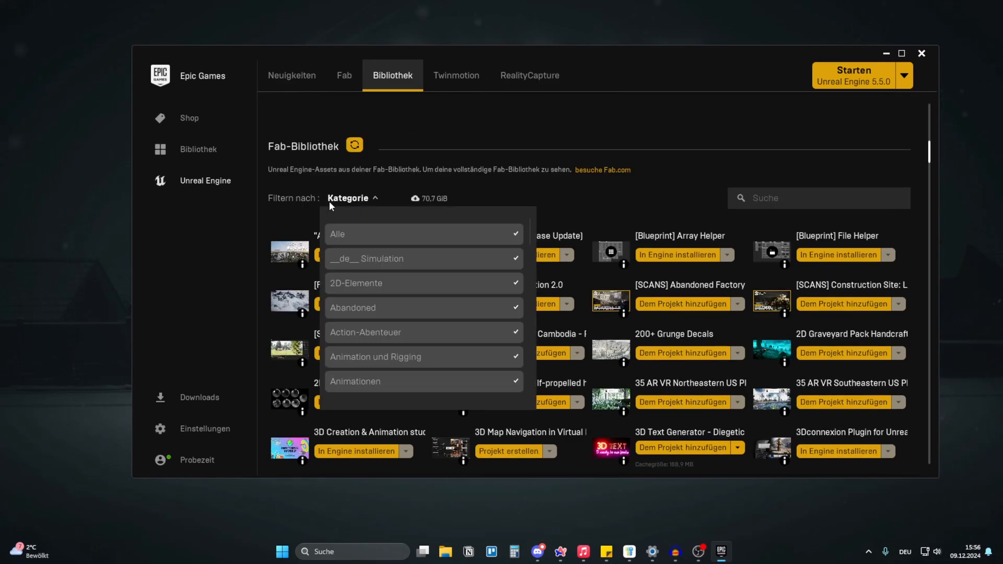
{"action": "left_click", "coordinate": [352, 198]}
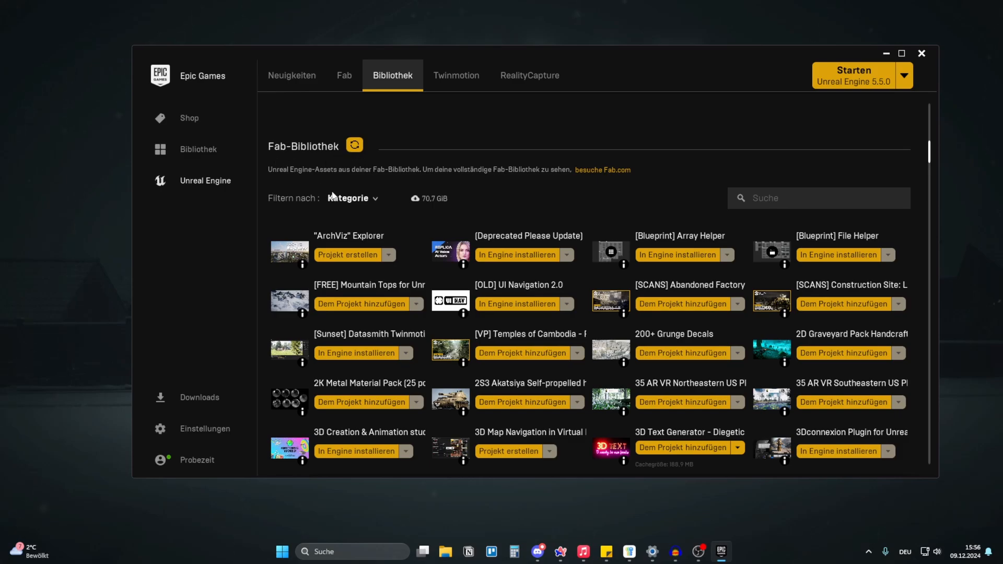
{"action": "mouse_move", "coordinate": [641, 212]}
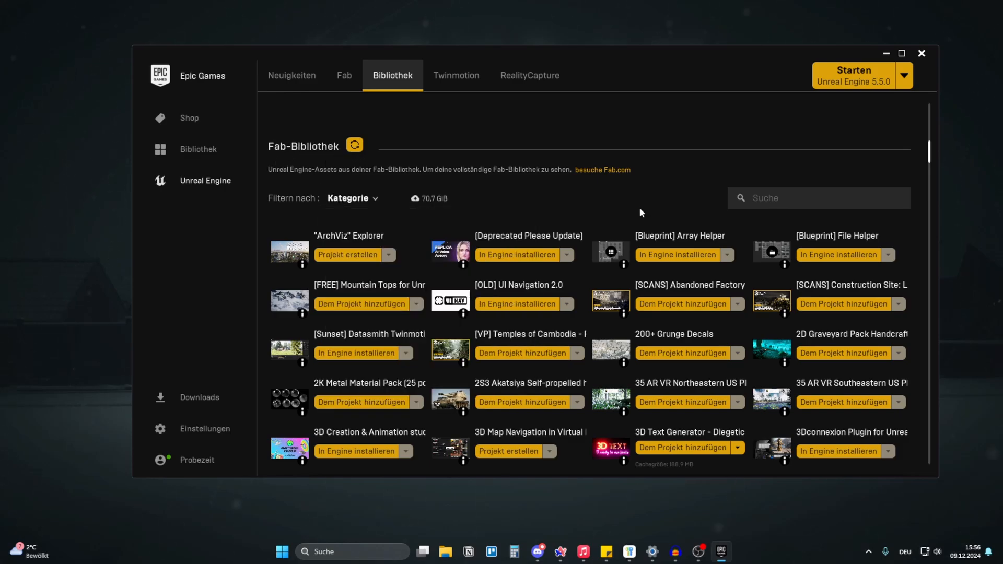
{"action": "mouse_move", "coordinate": [684, 250]}
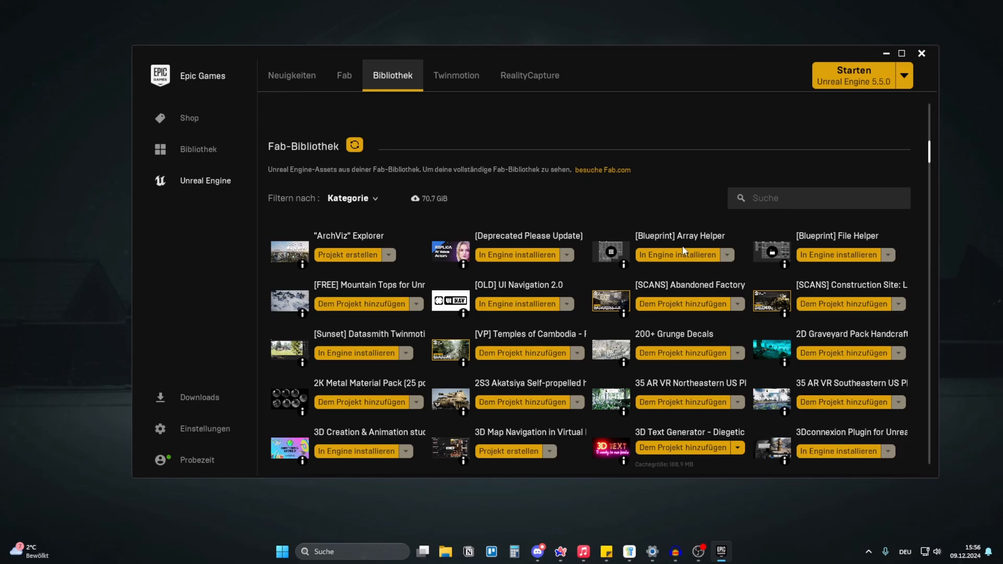
{"action": "mouse_move", "coordinate": [744, 206]}
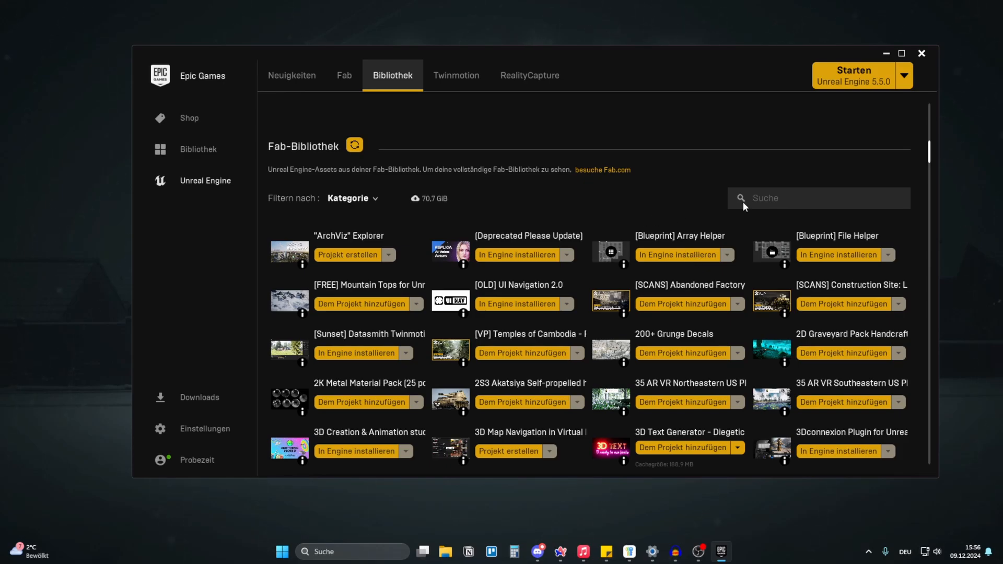